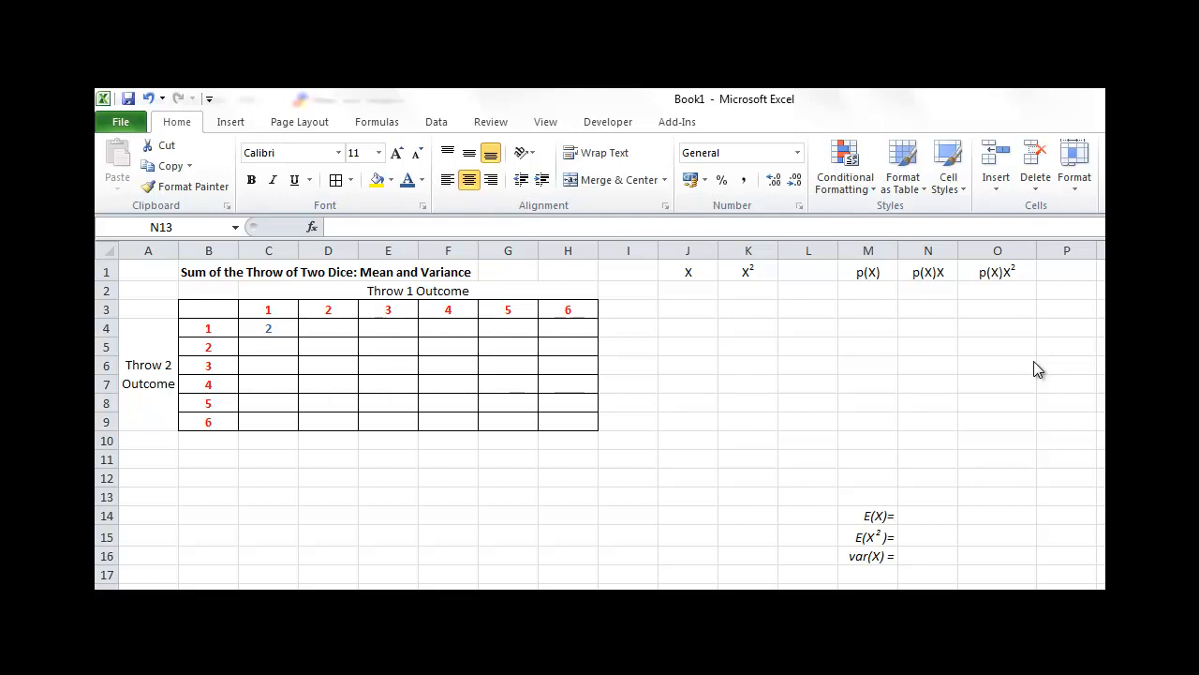
mouse_move(399, 544)
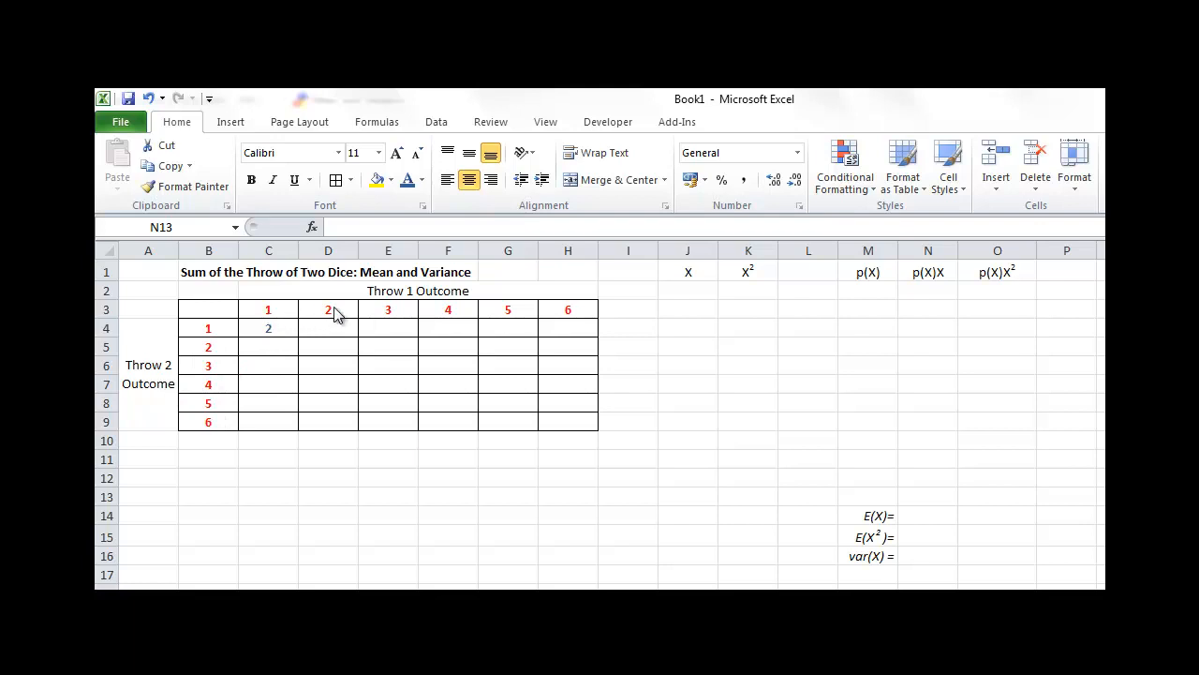
mouse_move(363, 311)
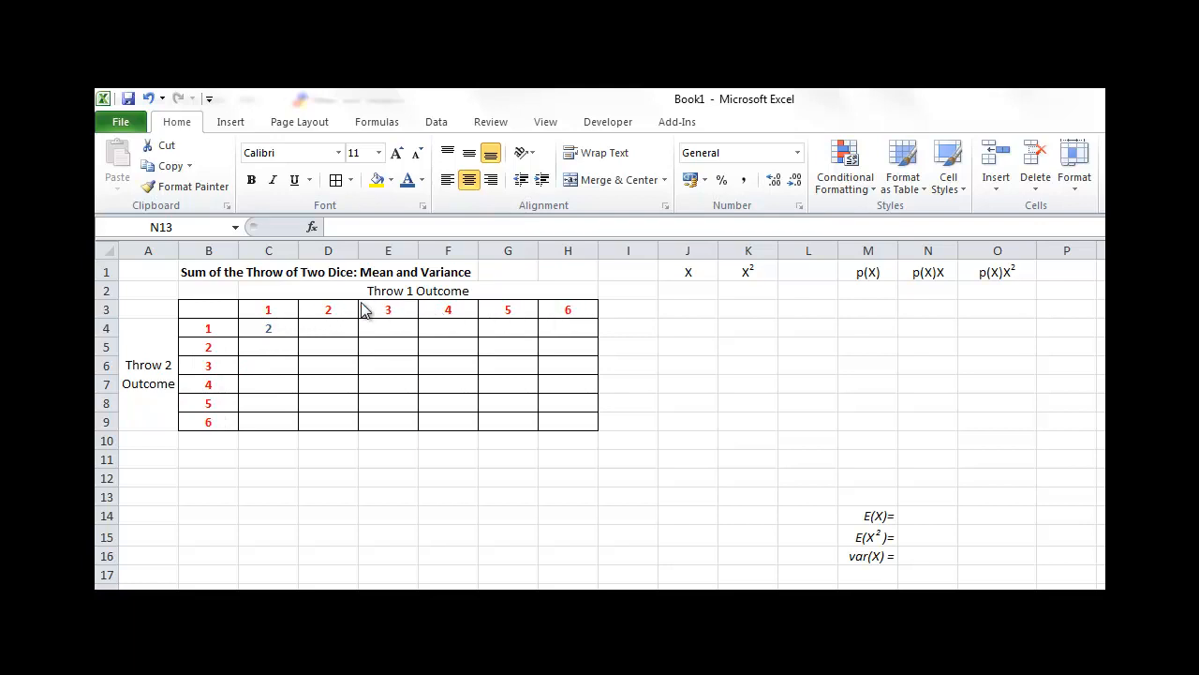
mouse_move(559, 319)
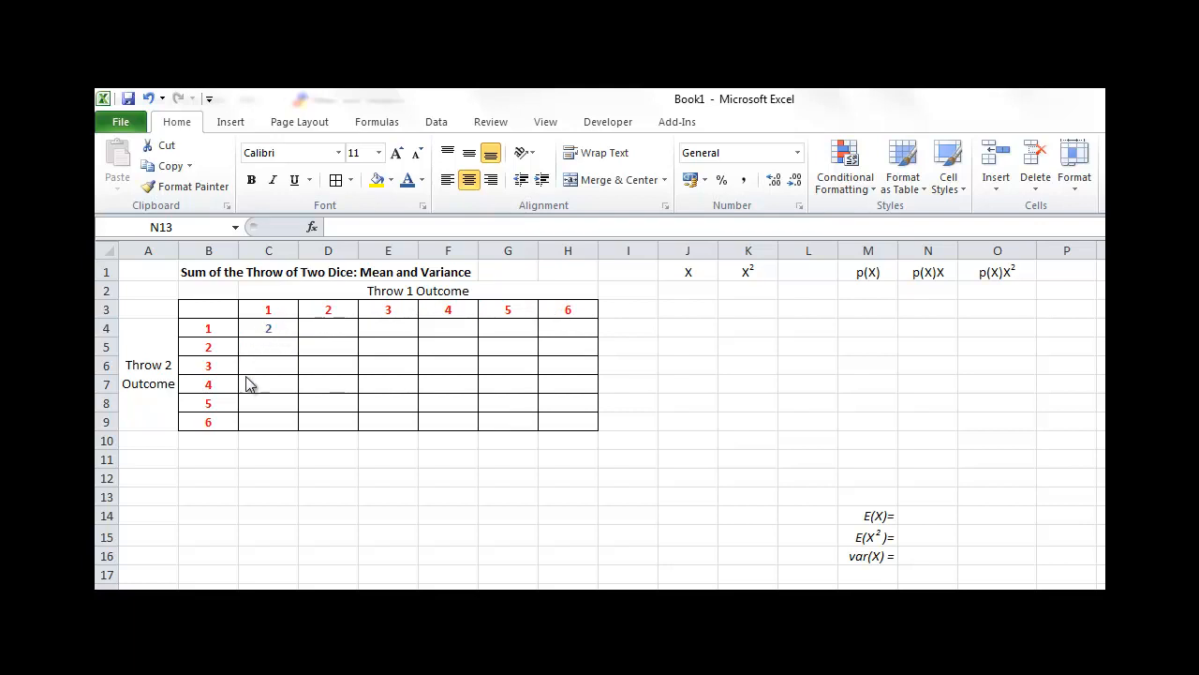
mouse_move(480, 373)
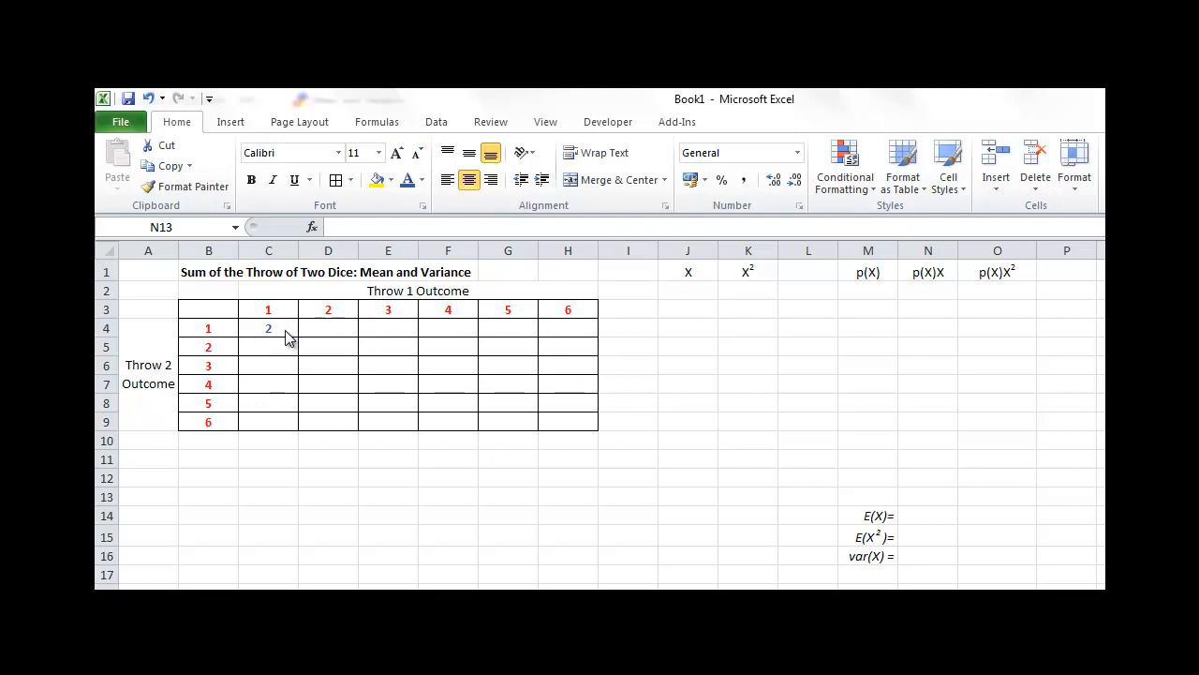
mouse_move(285, 319)
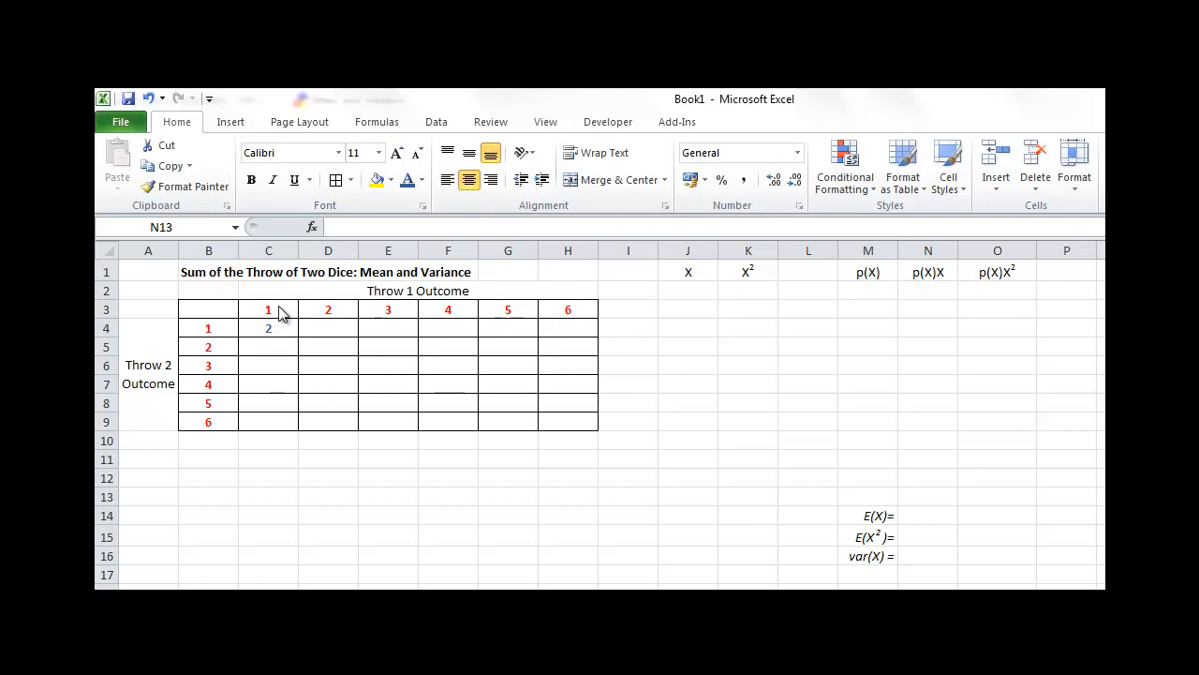
mouse_move(216, 329)
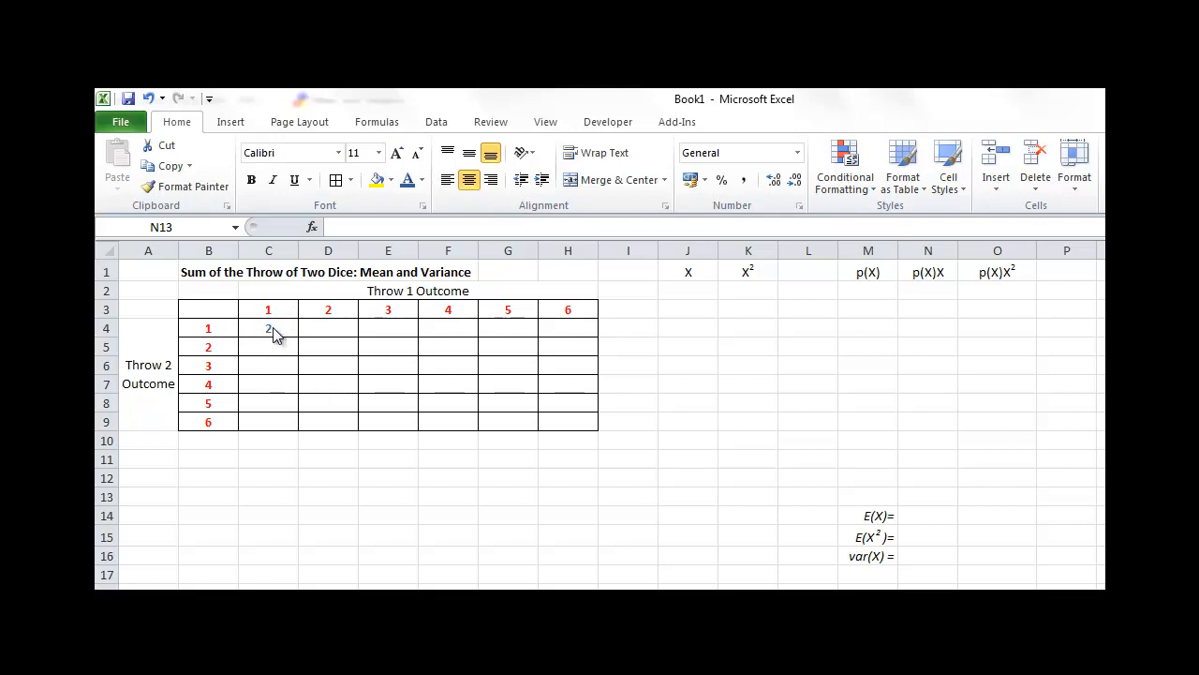
Step: Copy the C4 sum formula across to H4 and down to row 9, filling the 6×6 grid with sums 2–12
left_click(270, 328)
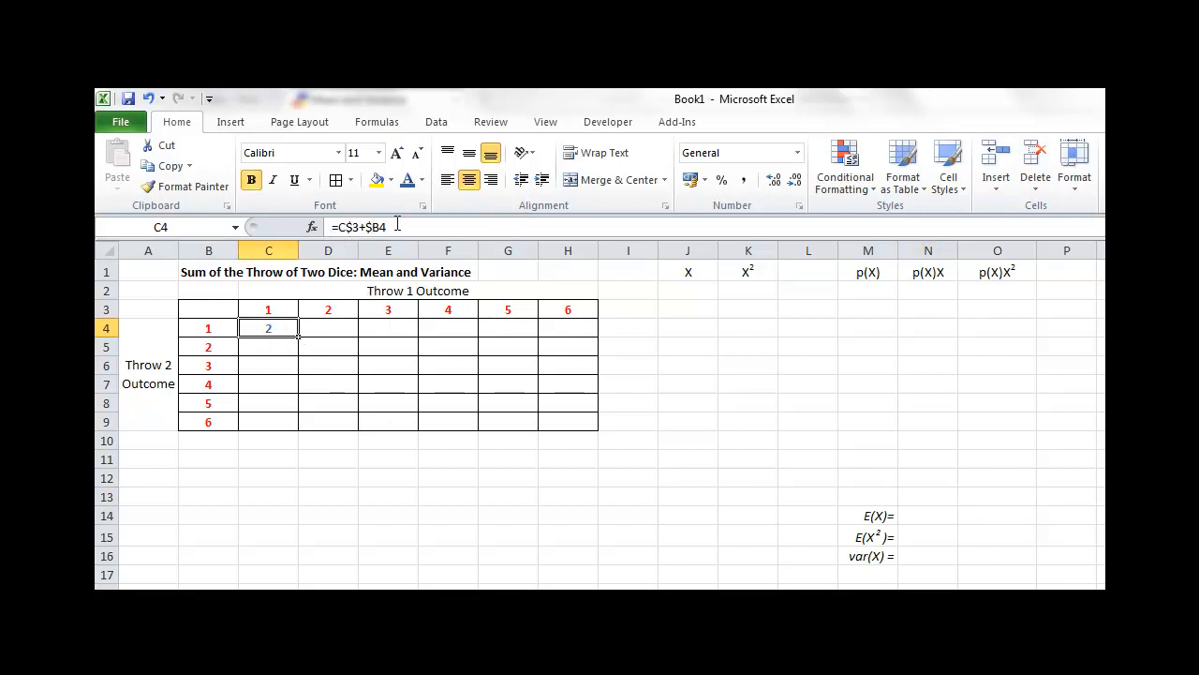
mouse_move(393, 225)
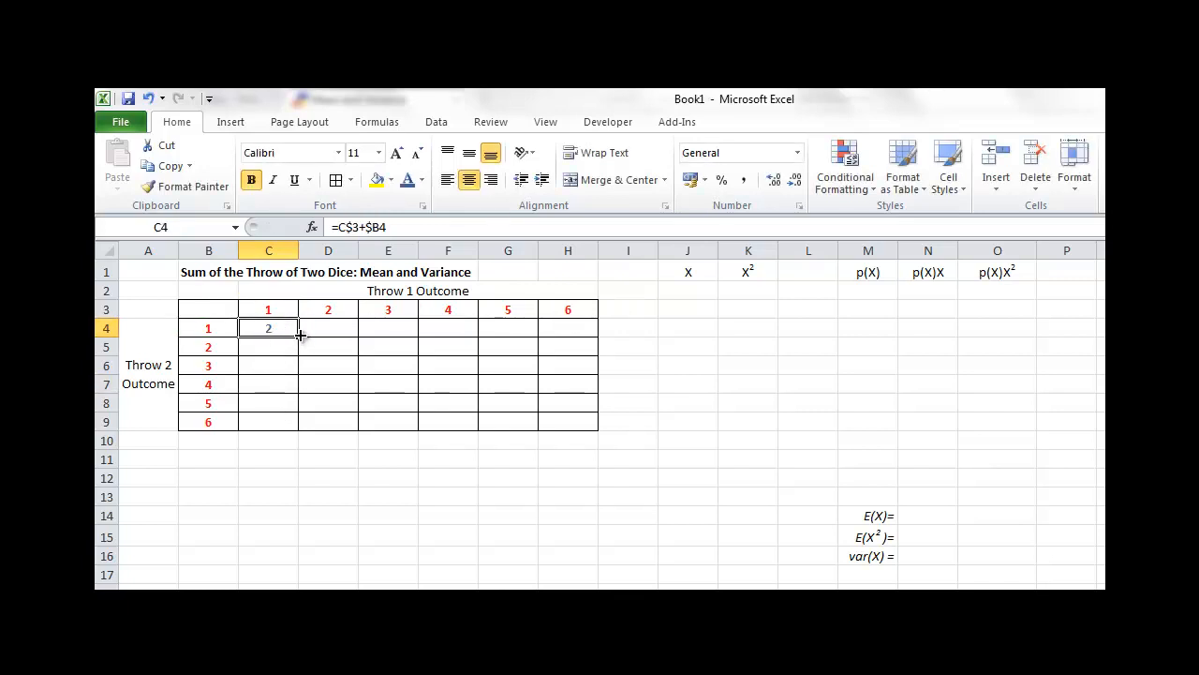
left_click_drag(300, 334, 296, 403)
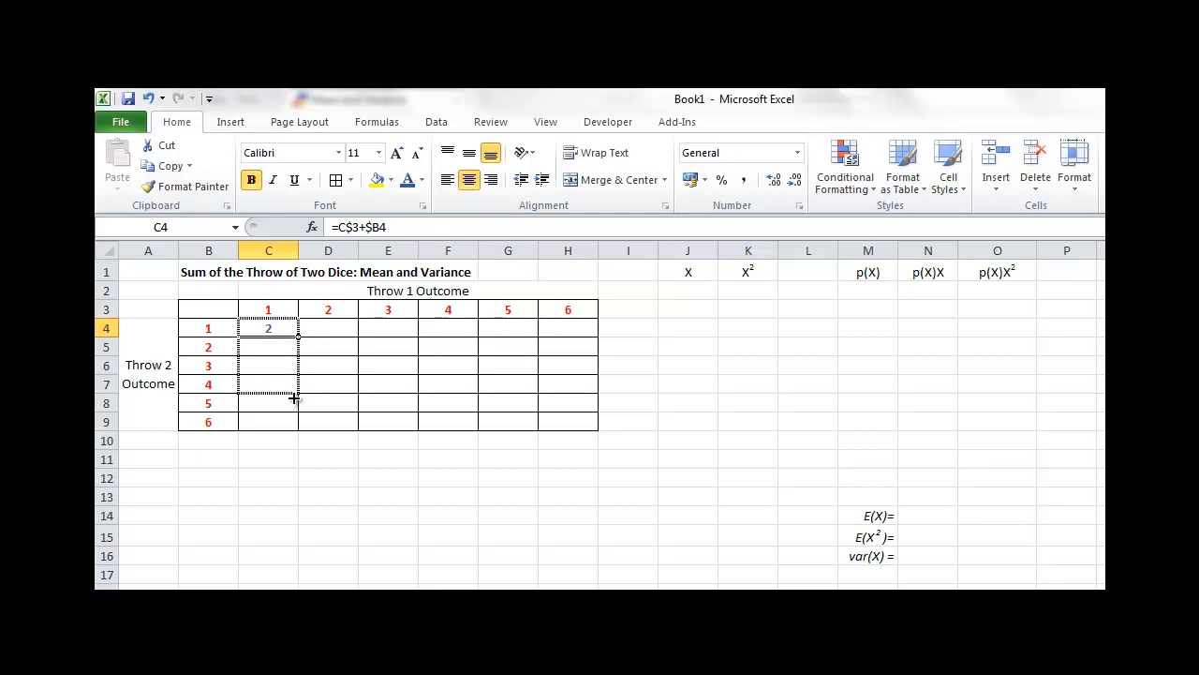
left_click_drag(298, 334, 298, 427)
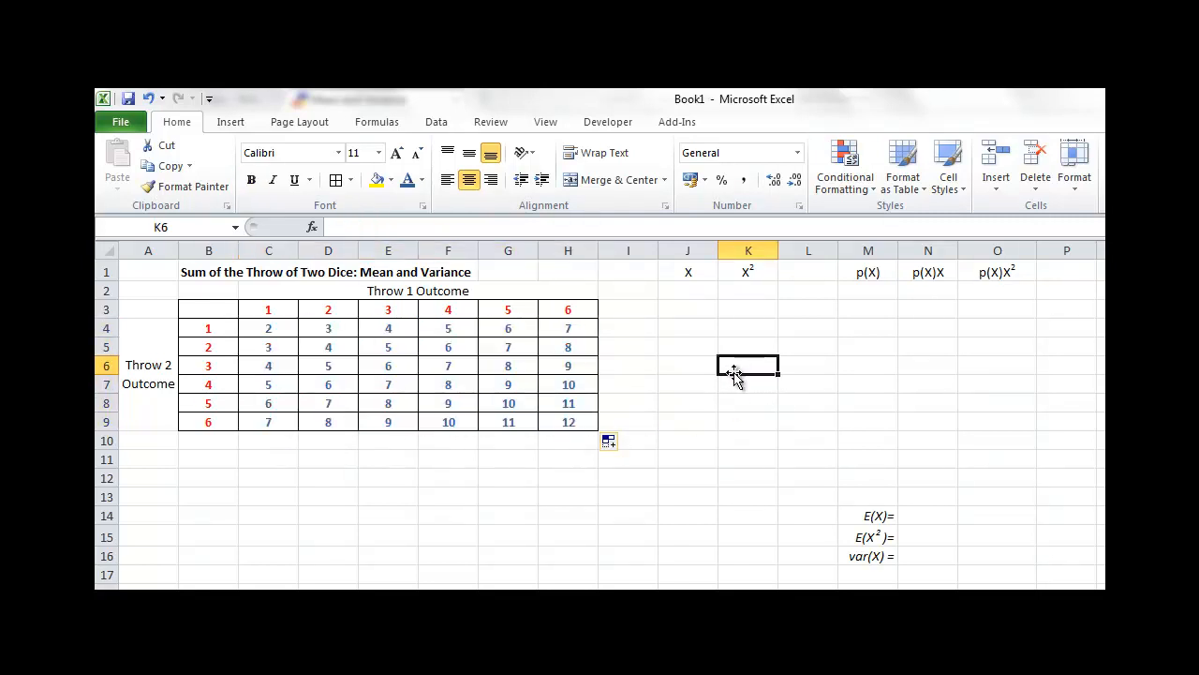
mouse_move(485, 388)
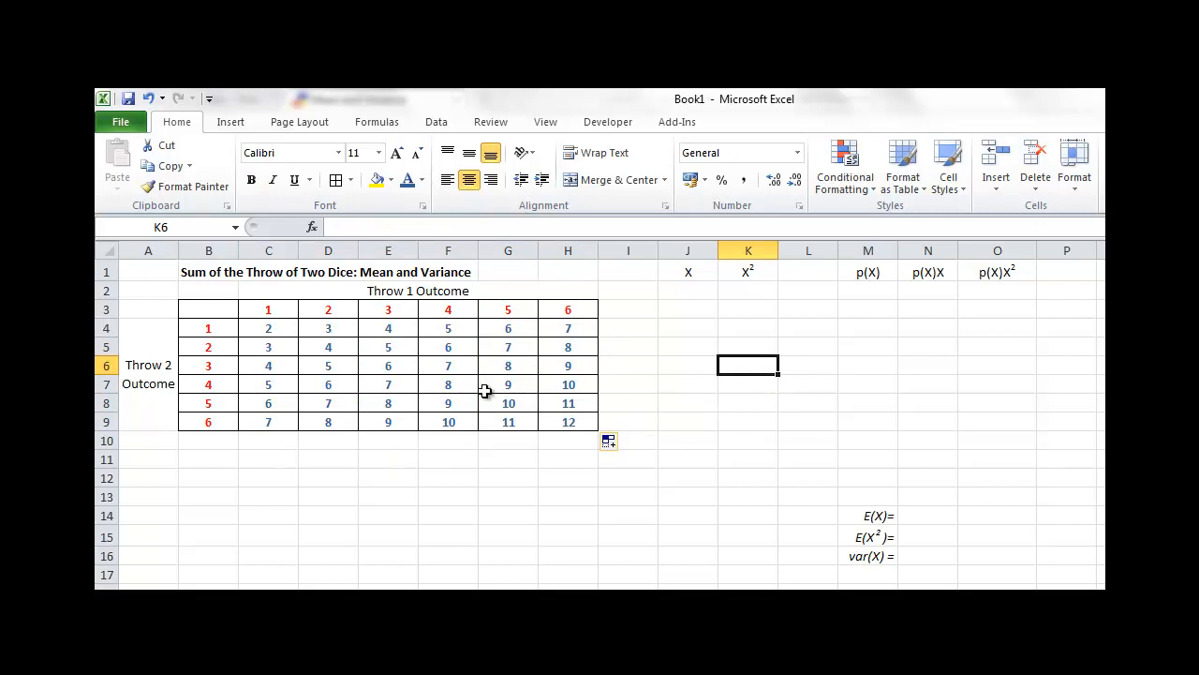
mouse_move(566, 424)
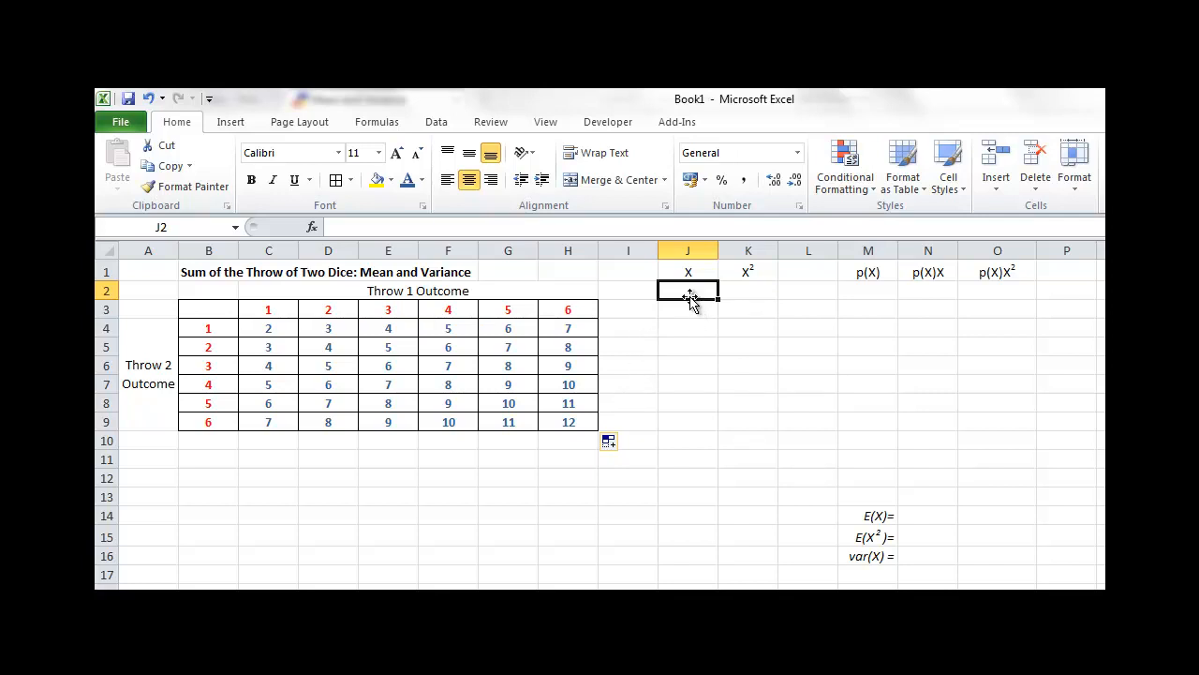
mouse_move(791, 335)
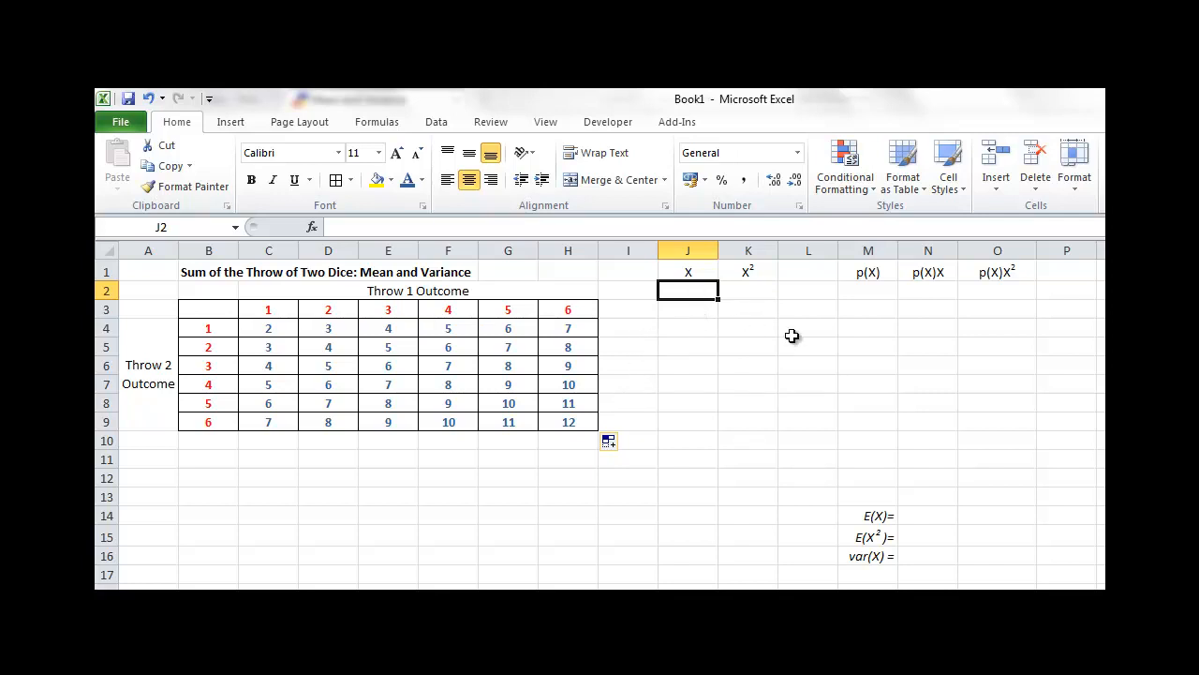
Step: Enter 2 in J2, =J2+1 in J3 and fill down to J12 so X lists 2 through 12
type("2")
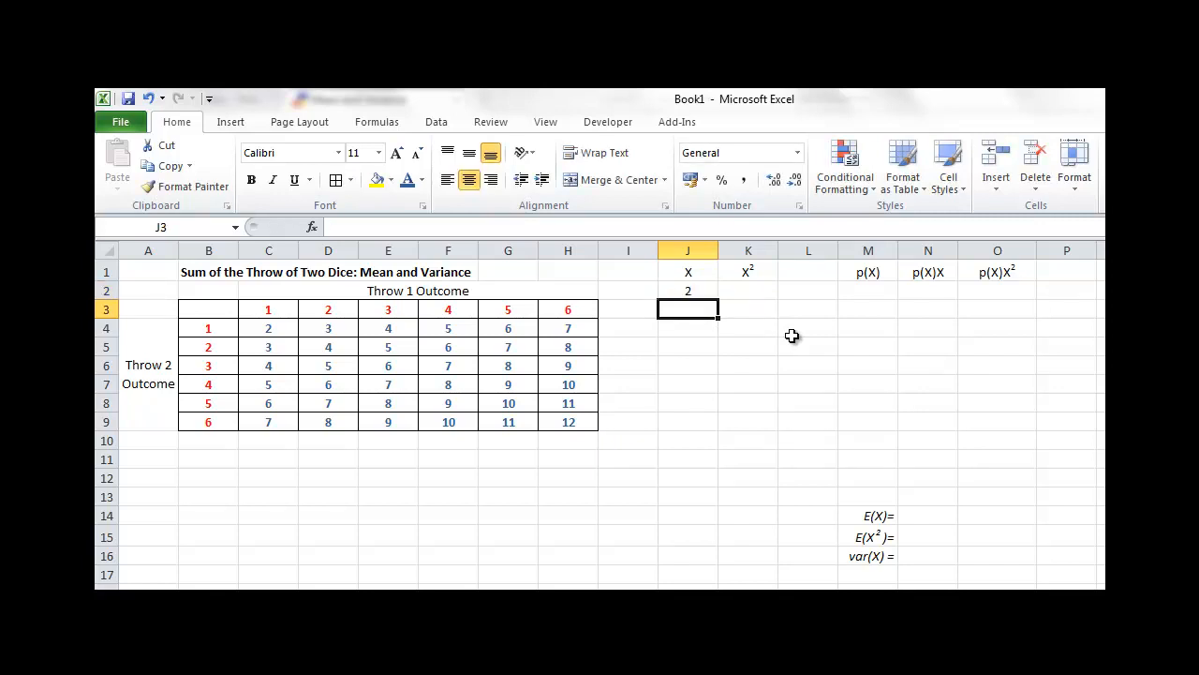
type("=J2+1")
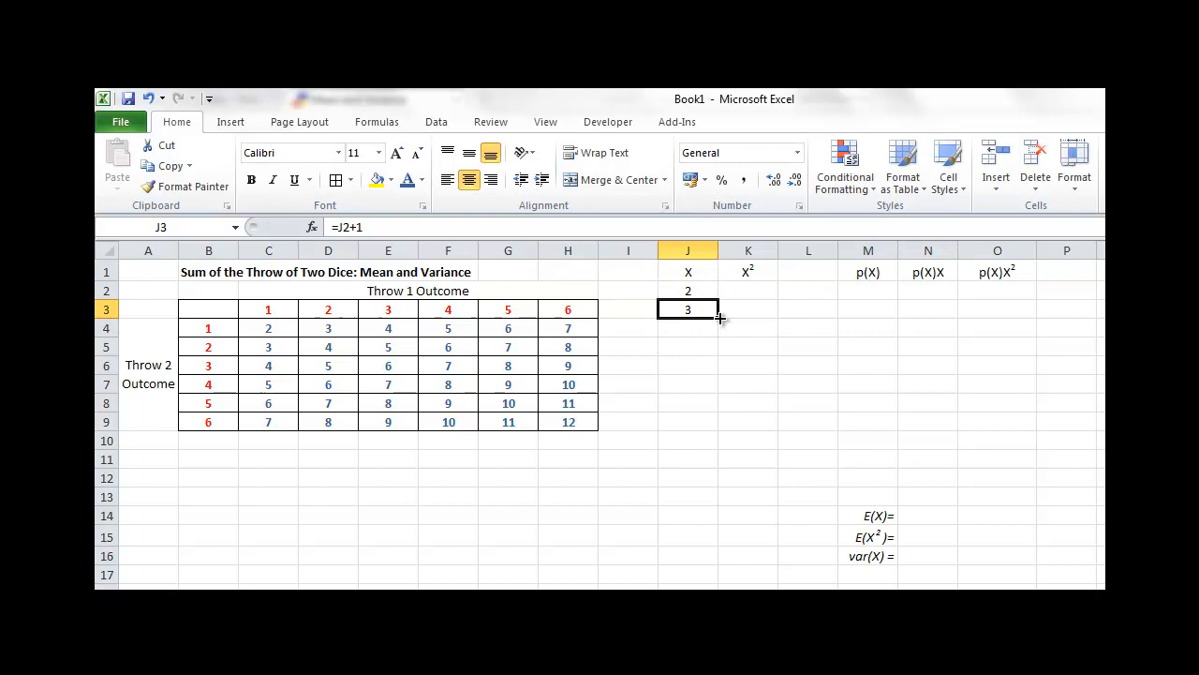
left_click_drag(720, 317, 688, 497)
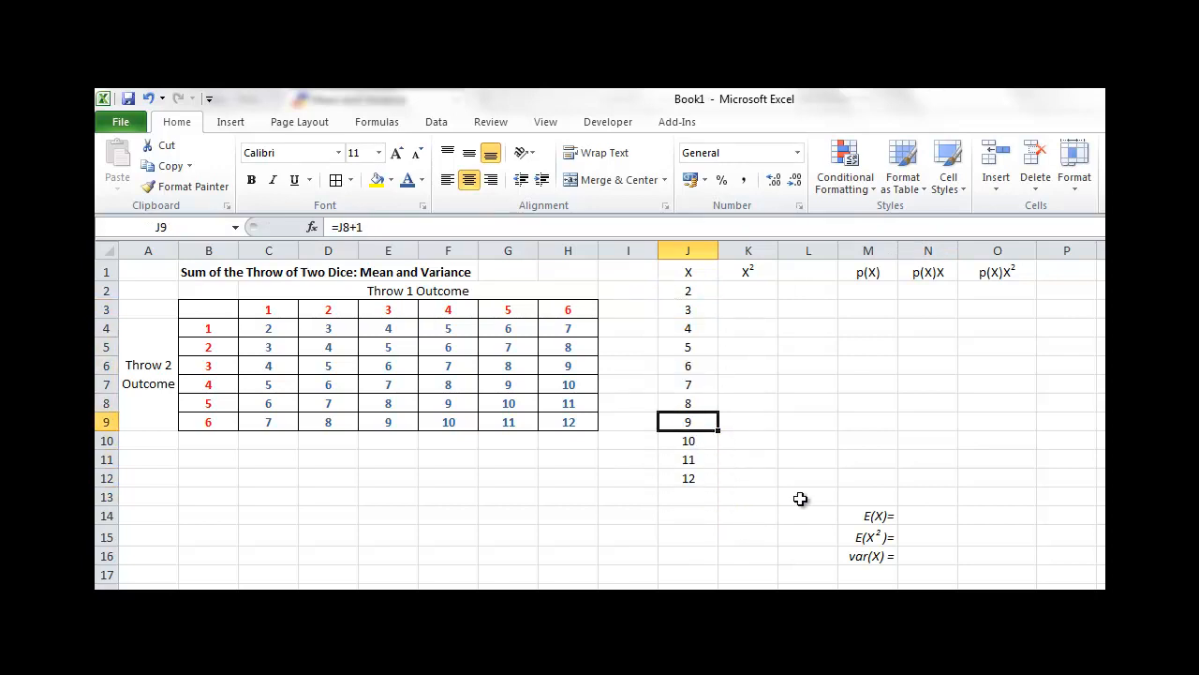
left_click(748, 290)
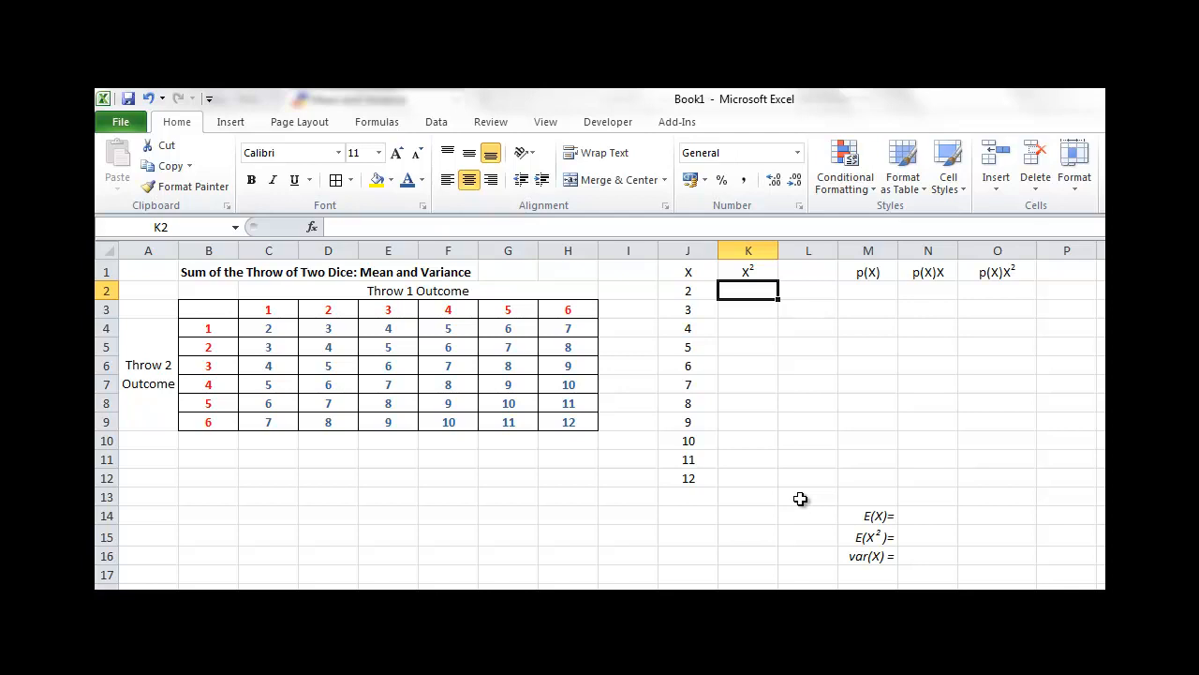
Step: Enter =J2^2 in K2 and fill down to K12, giving X² values 4 to 144
type("=J2")
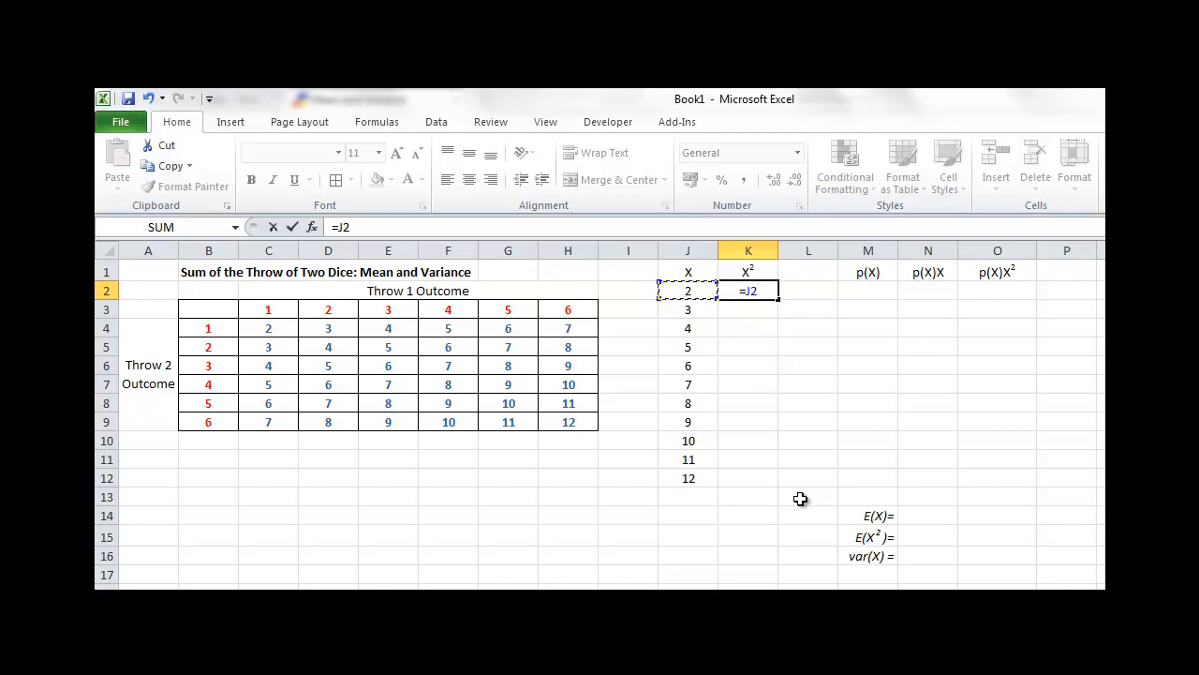
type("^")
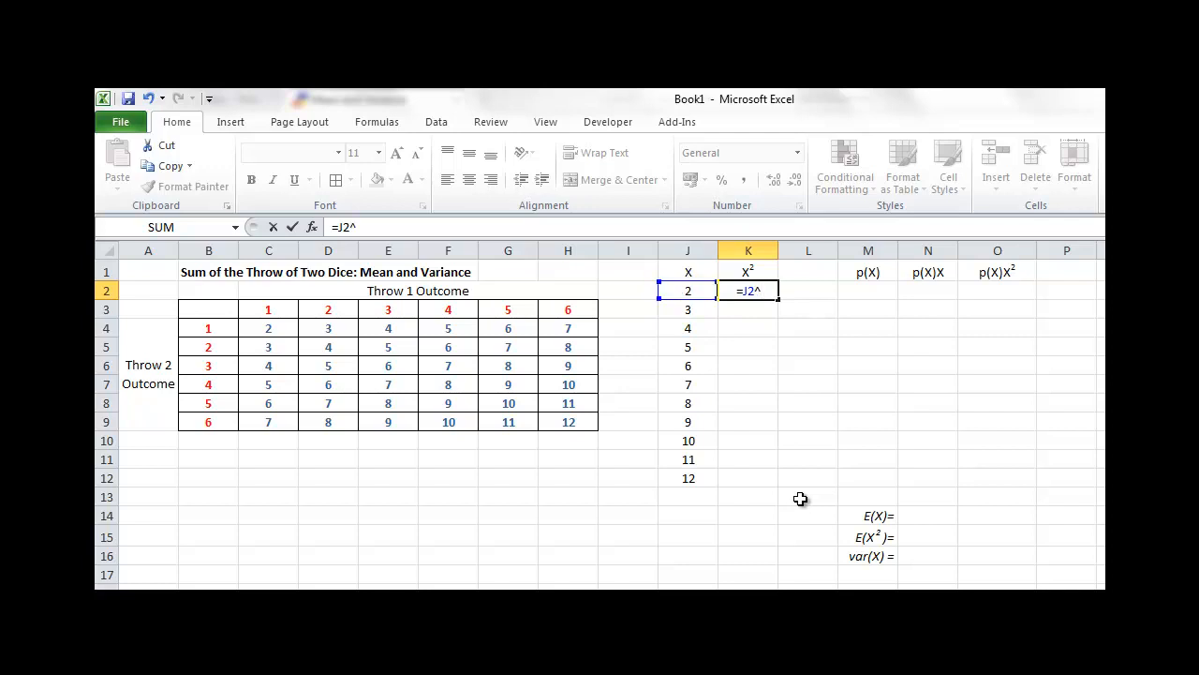
type("2")
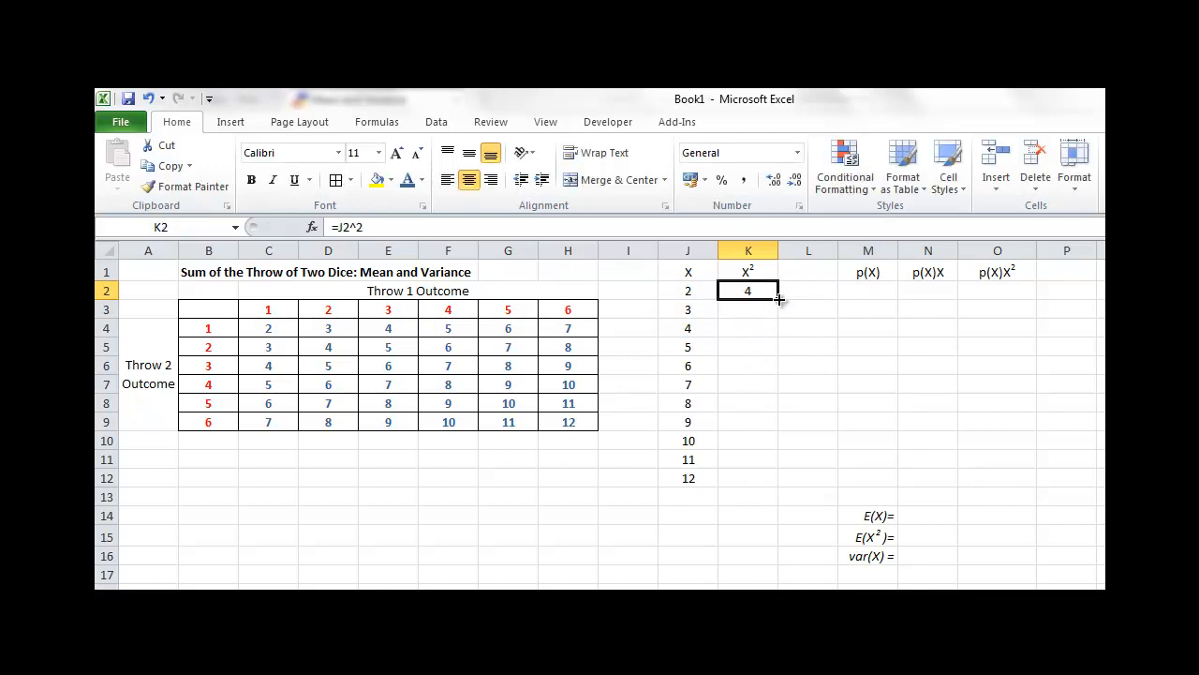
left_click_drag(748, 290, 748, 478)
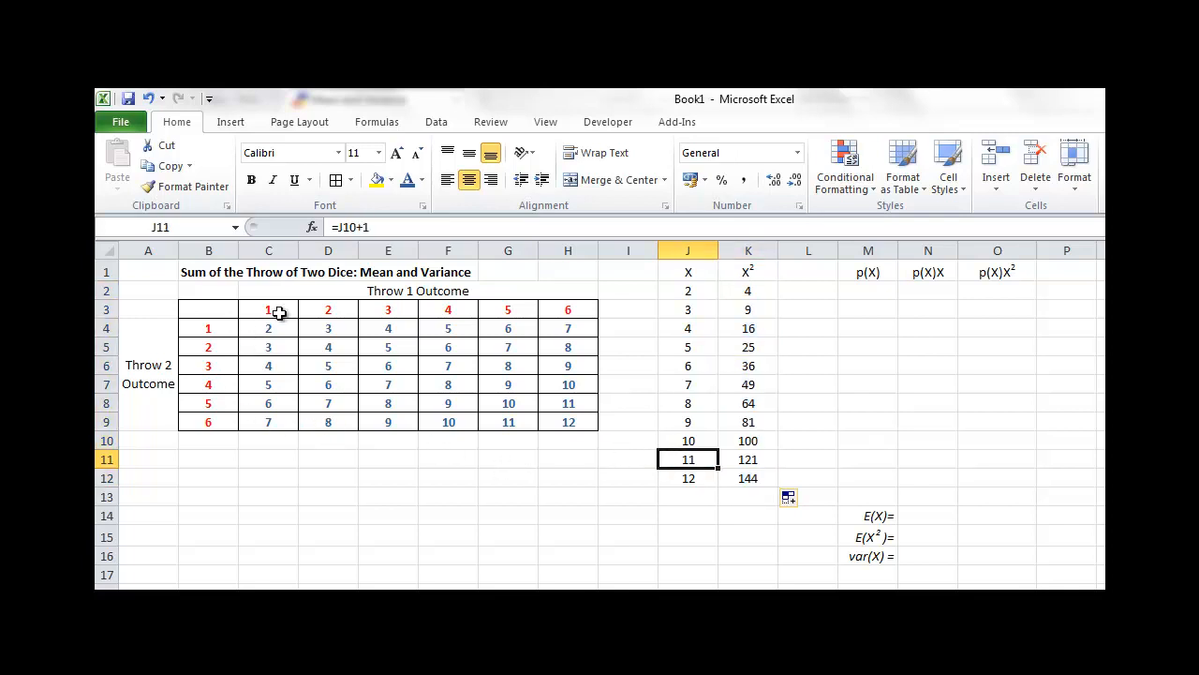
mouse_move(292, 336)
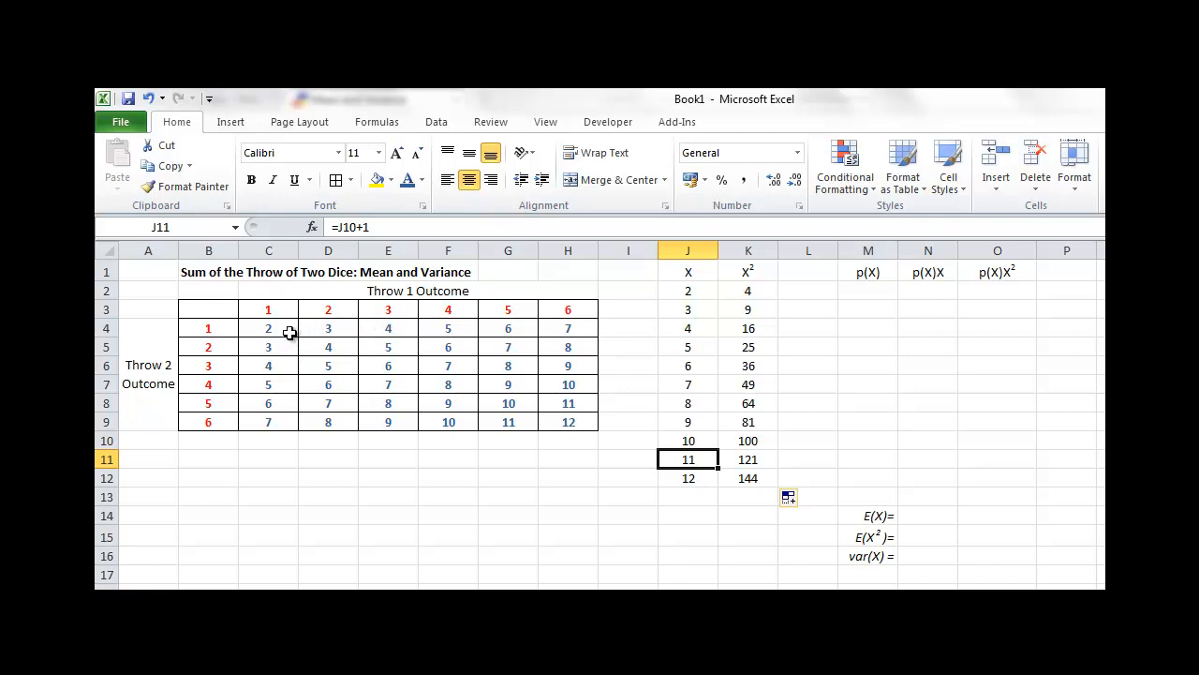
mouse_move(499, 401)
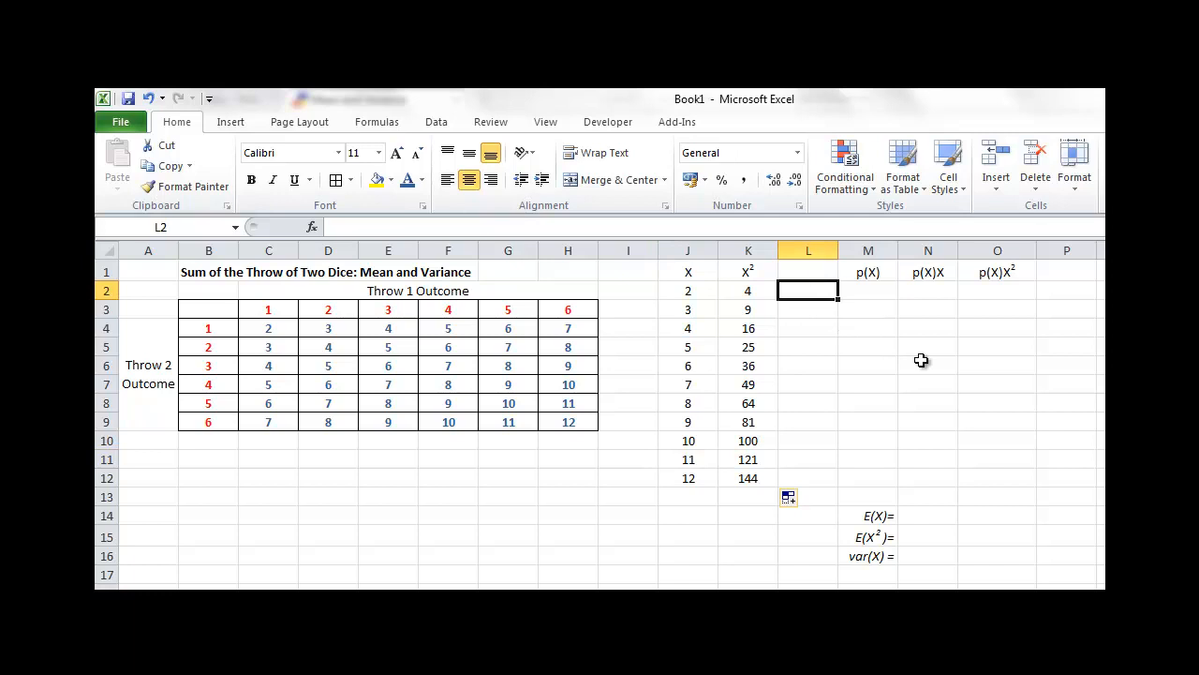
Step: Build =COUNTIF($C$4:$H$9,J2) in L2, with the dice grid as an absolute range and sum 2 as criterion
type("=")
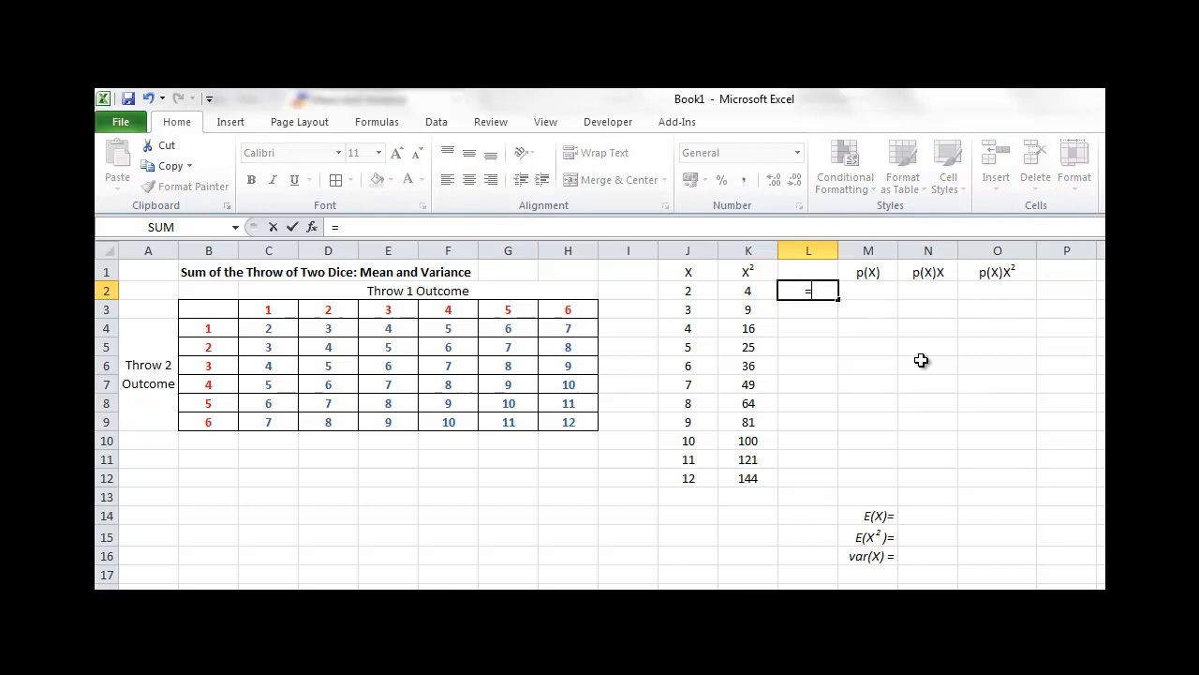
type("countif(")
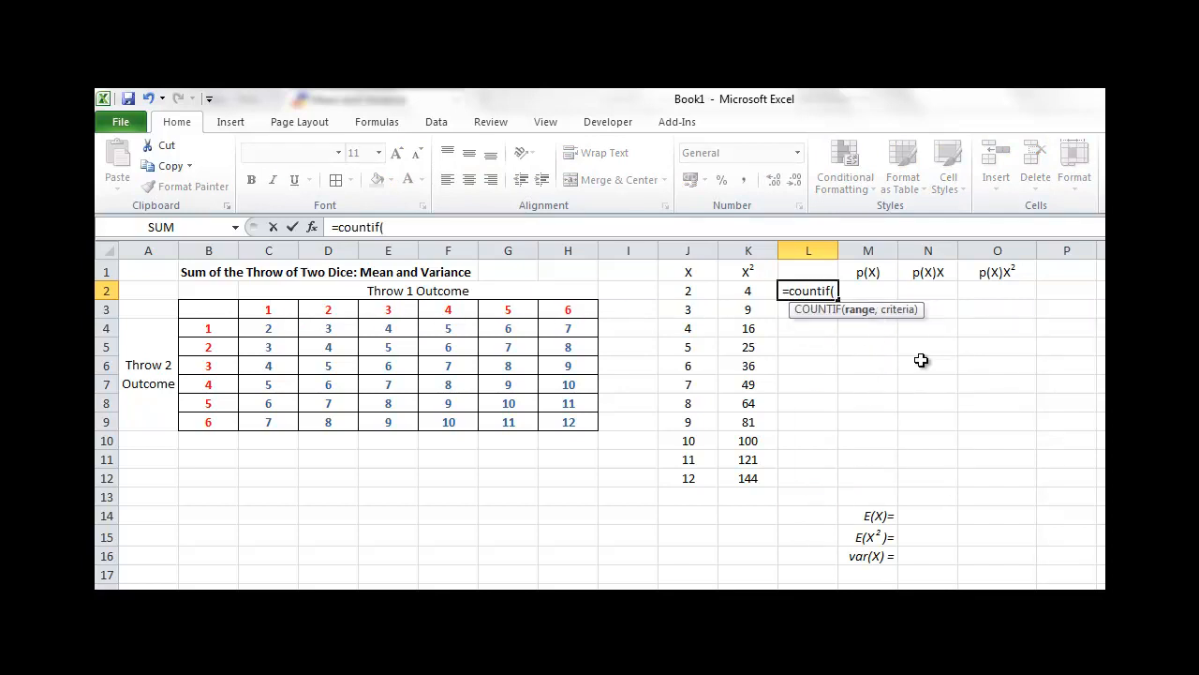
left_click_drag(268, 328, 328, 384)
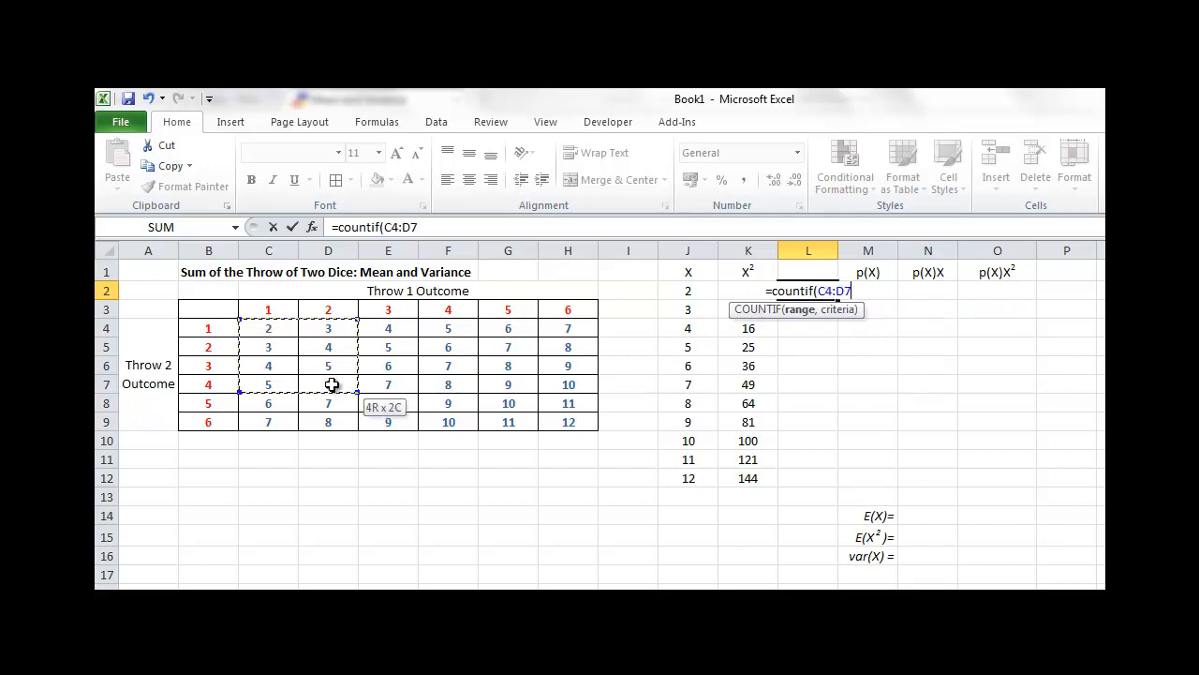
left_click_drag(334, 385, 568, 419)
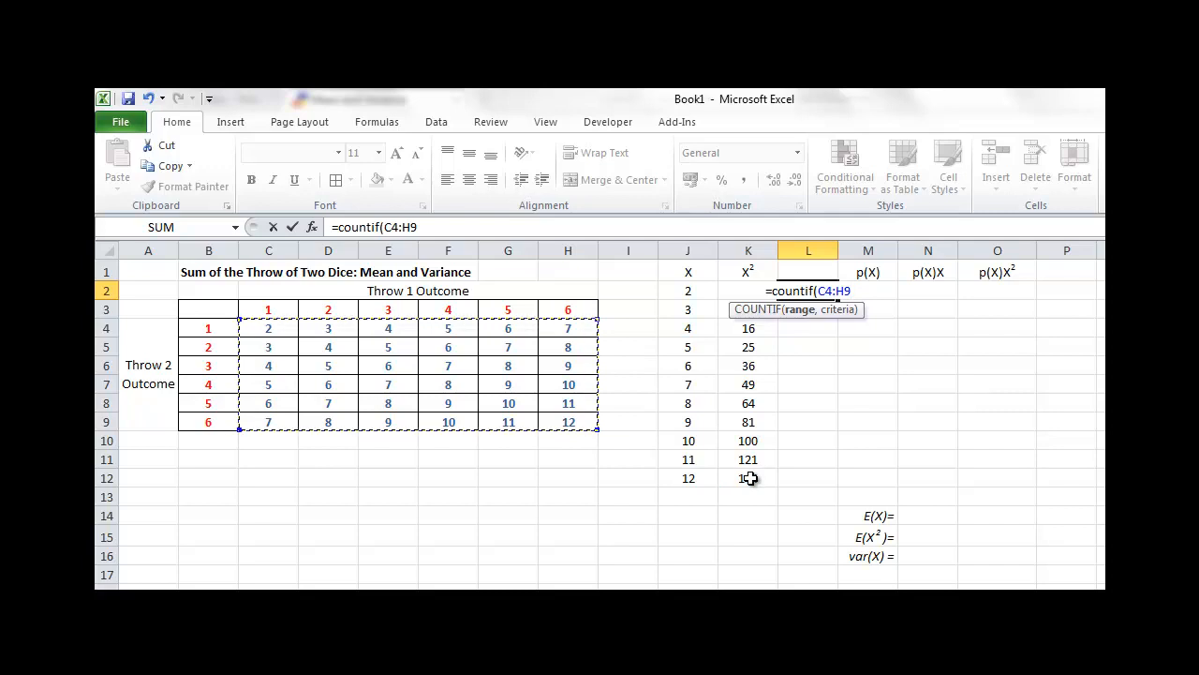
key("f4")
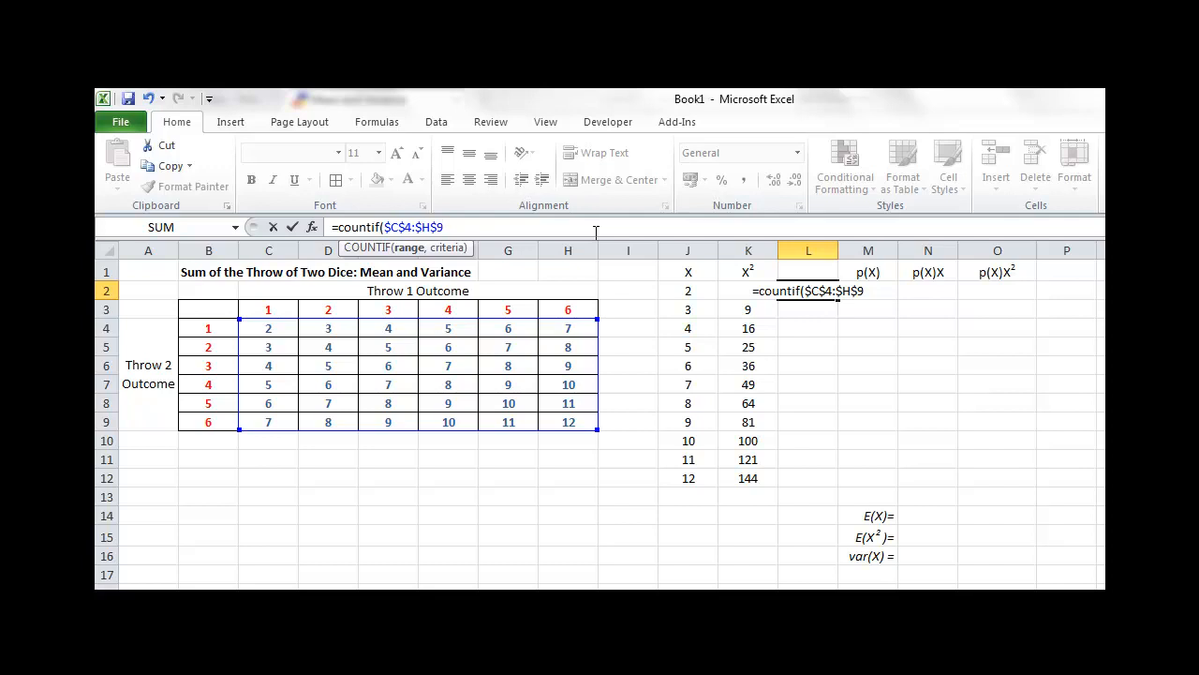
type(",")
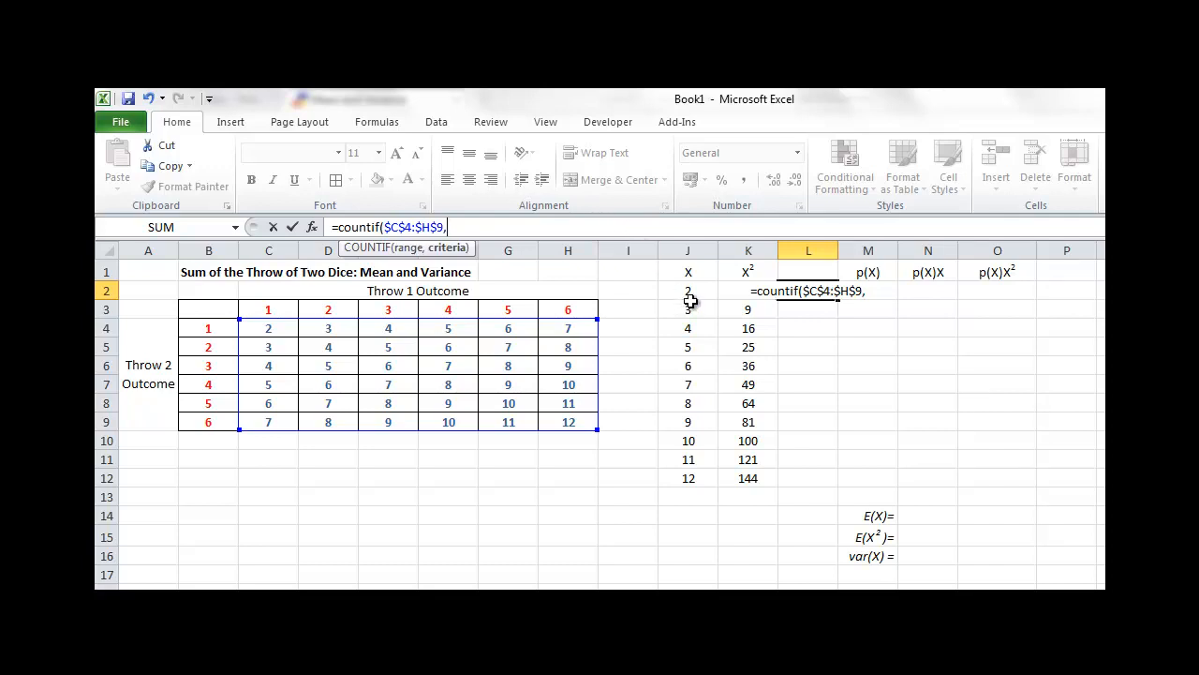
left_click(688, 291)
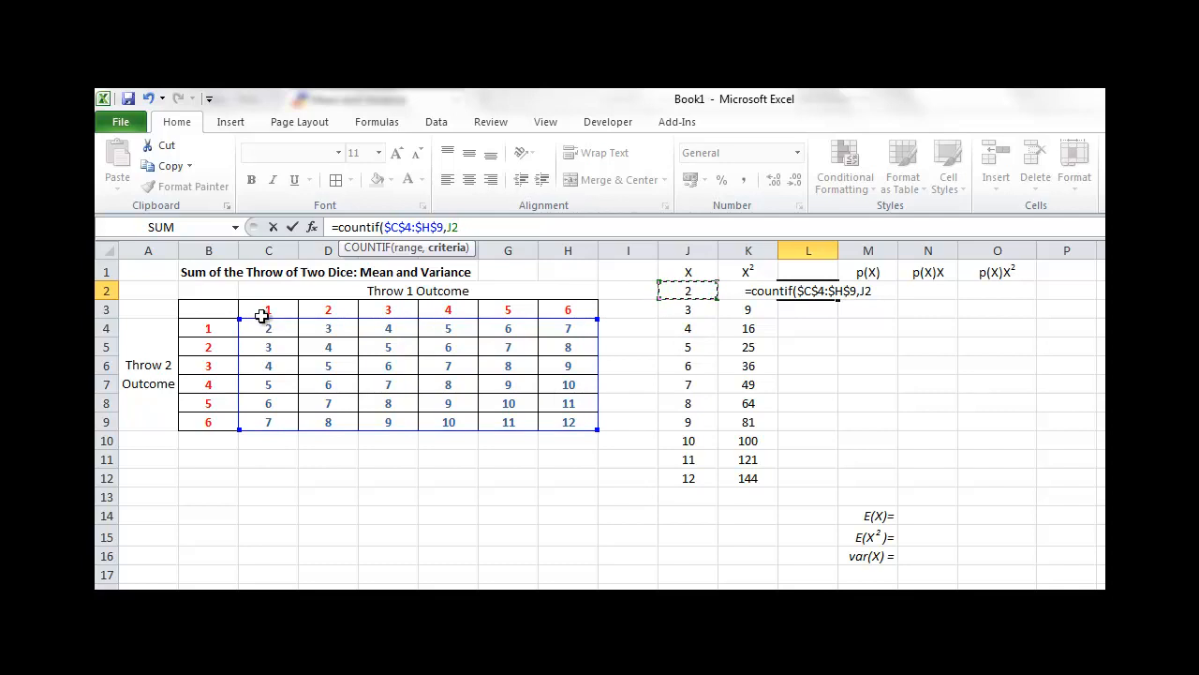
left_click_drag(268, 309, 568, 422)
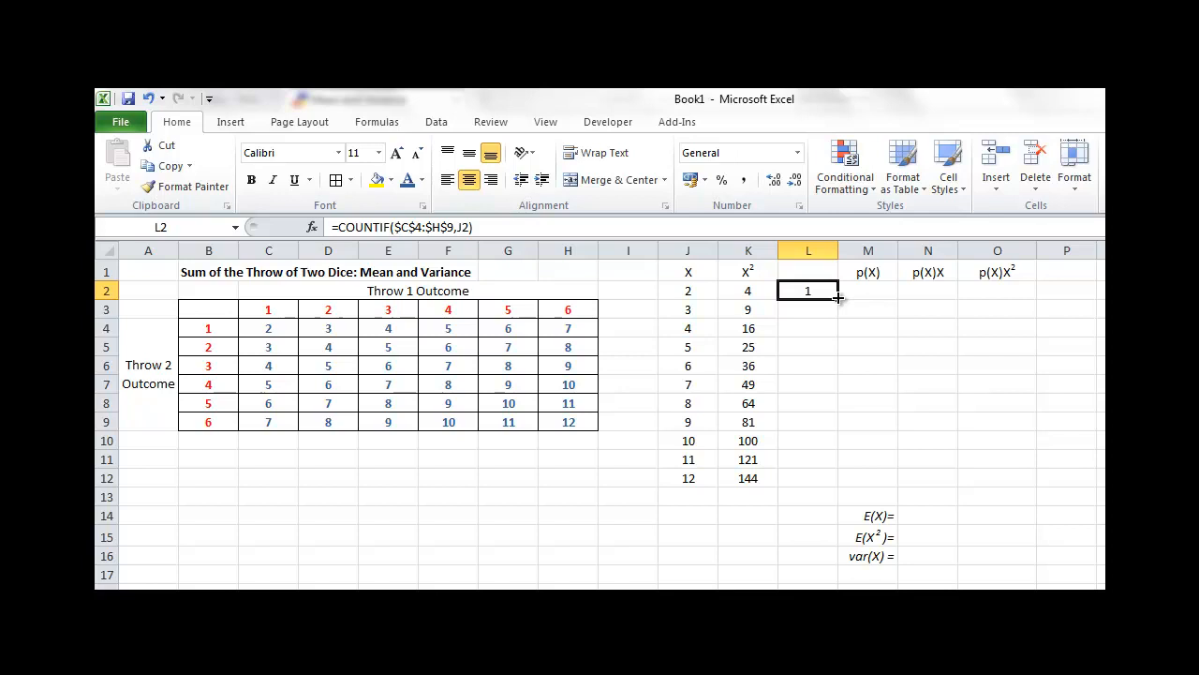
Step: Fill the COUNTIF formula down to L12, giving frequencies 1,2,3,4,5,6,5,4,3,2,1
left_click_drag(836, 298, 808, 478)
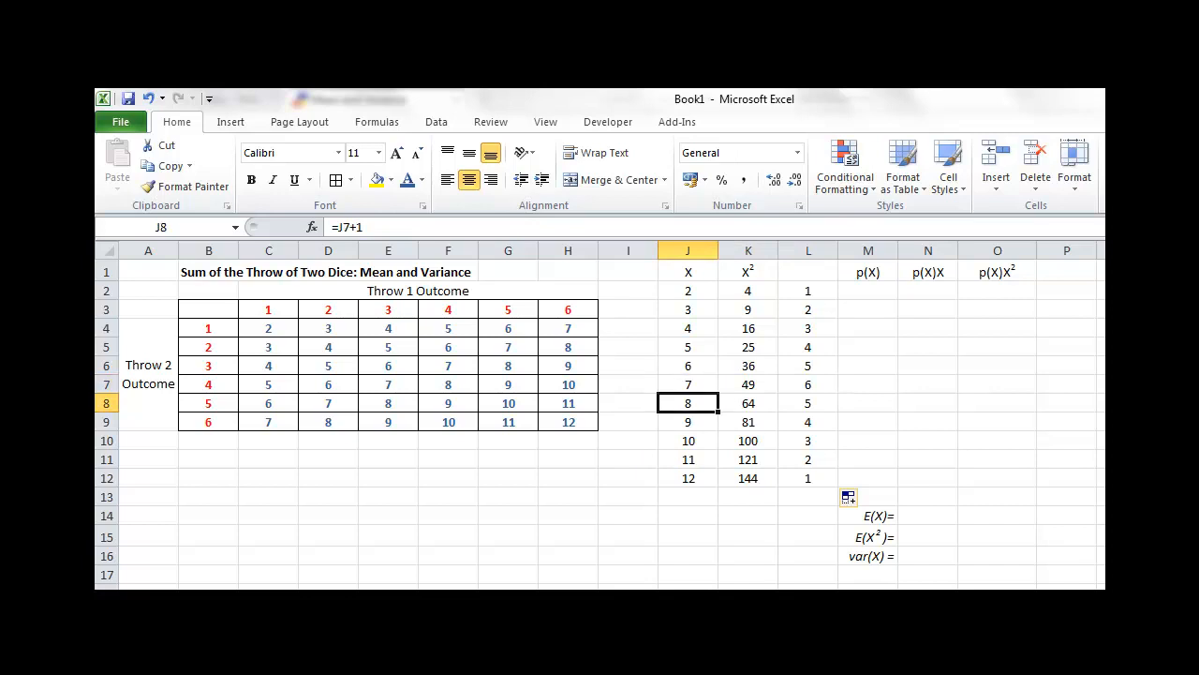
left_click(808, 477)
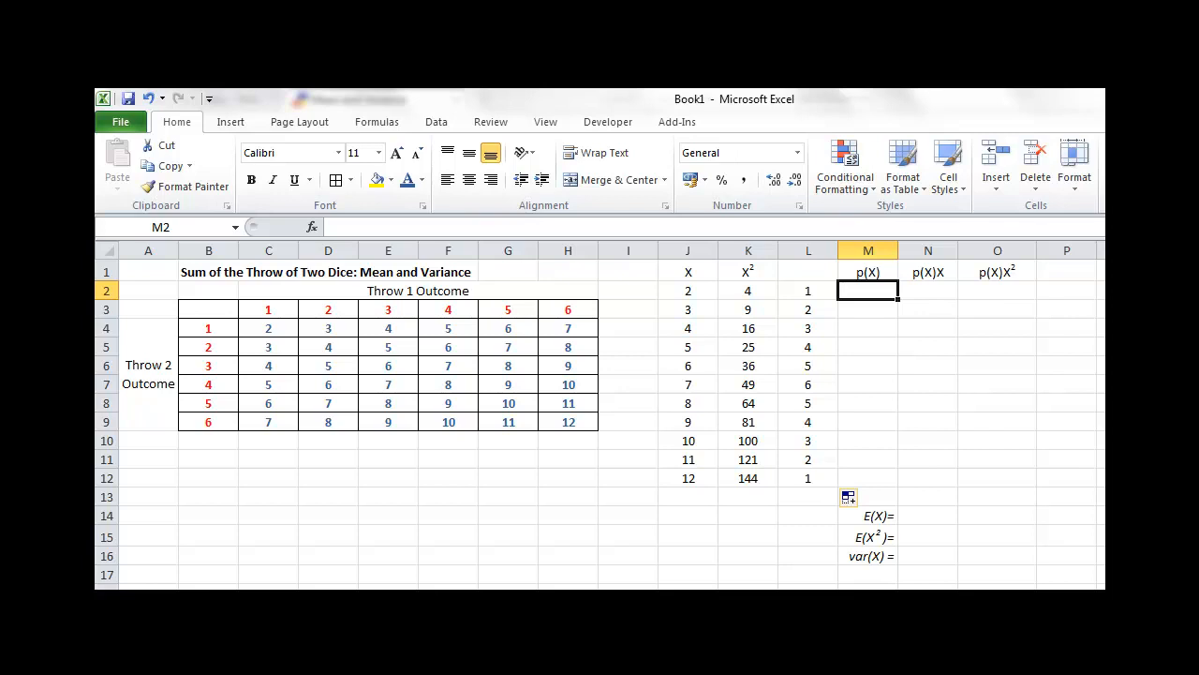
Step: Enter =L2/36 in M2 so p(2) shows 0.027778
type("=L2/3")
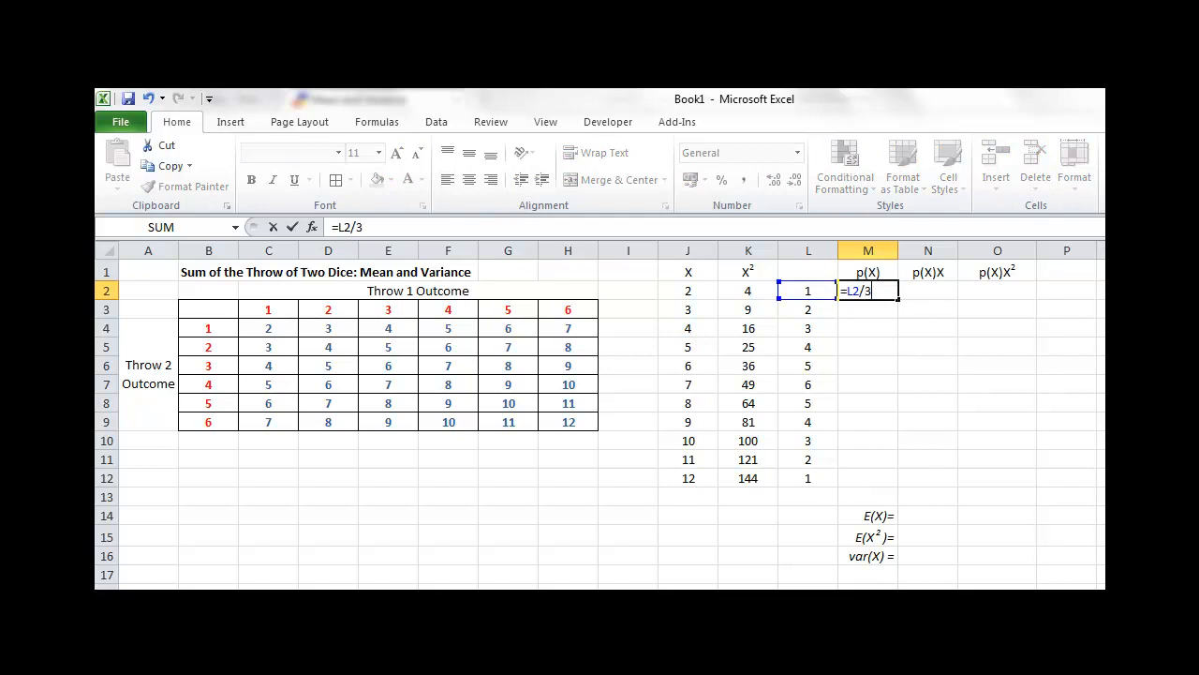
key("enter")
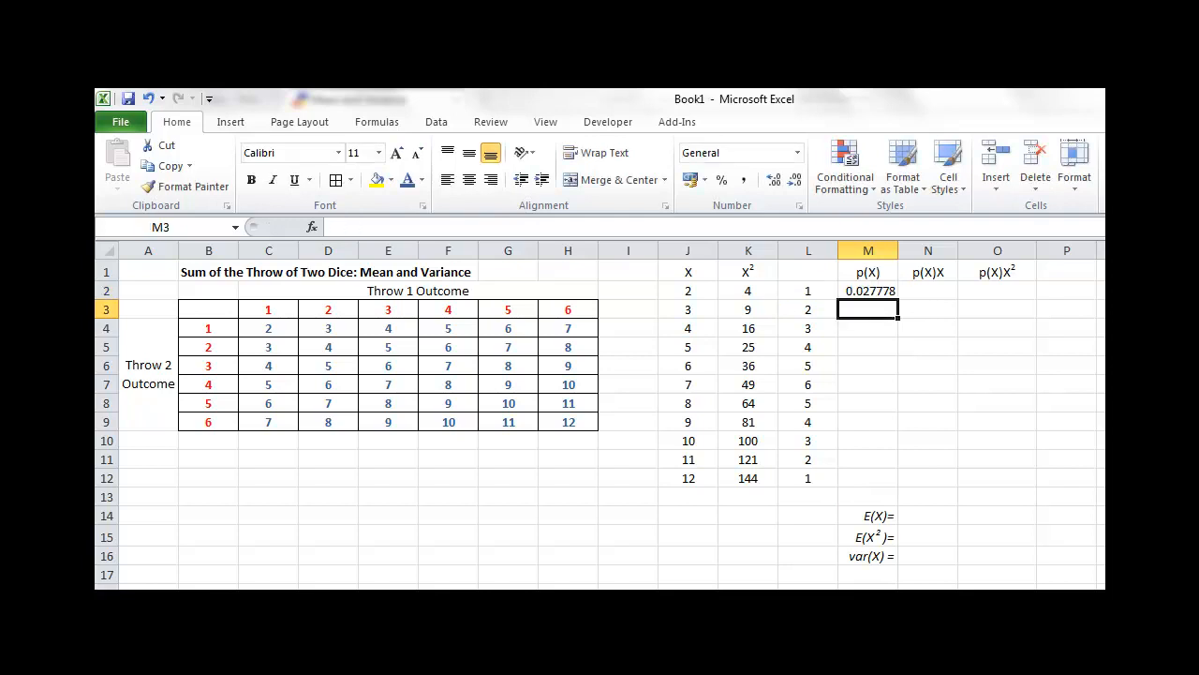
left_click(867, 290)
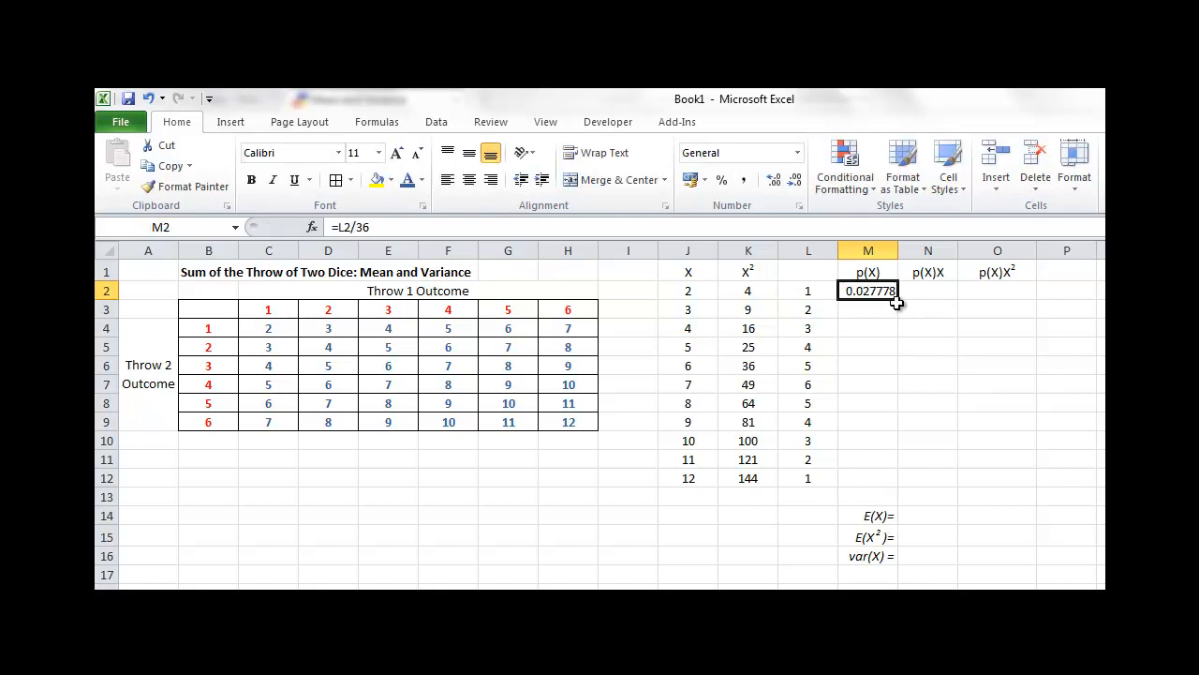
mouse_move(916, 296)
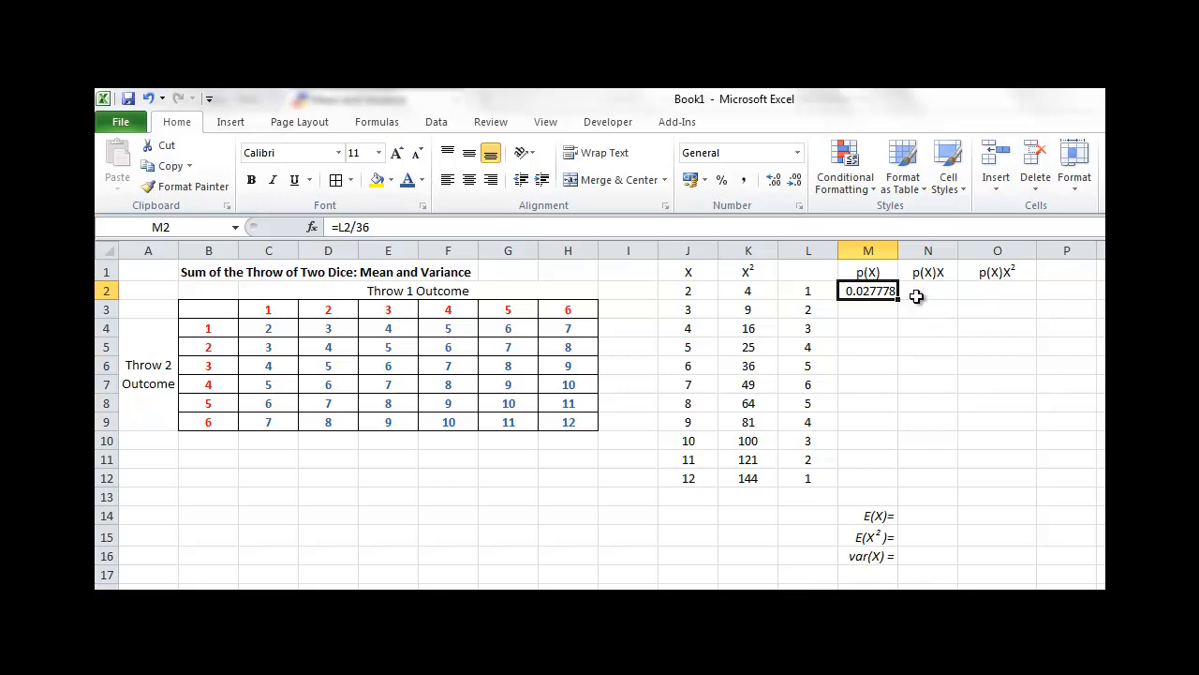
left_click(927, 290)
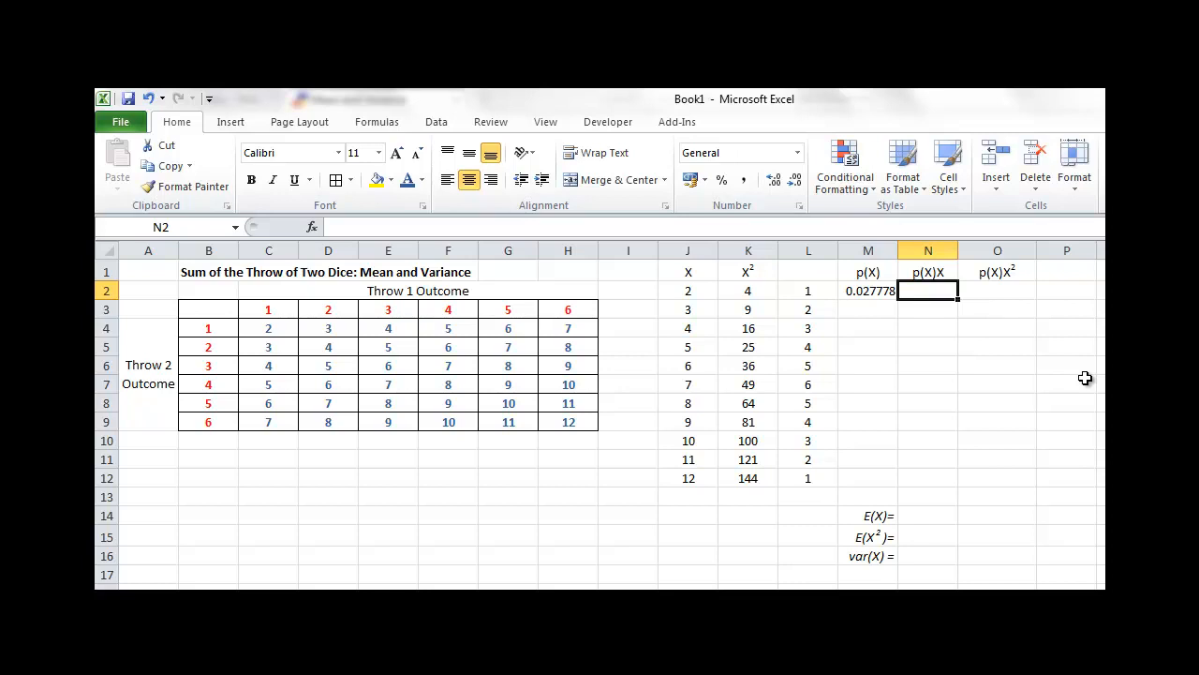
Step: Enter =M2*J2 in N2 and =M2*K2 in O2, giving p(X)X=0.055556 and p(X)X²=0.111111
type("=M2")
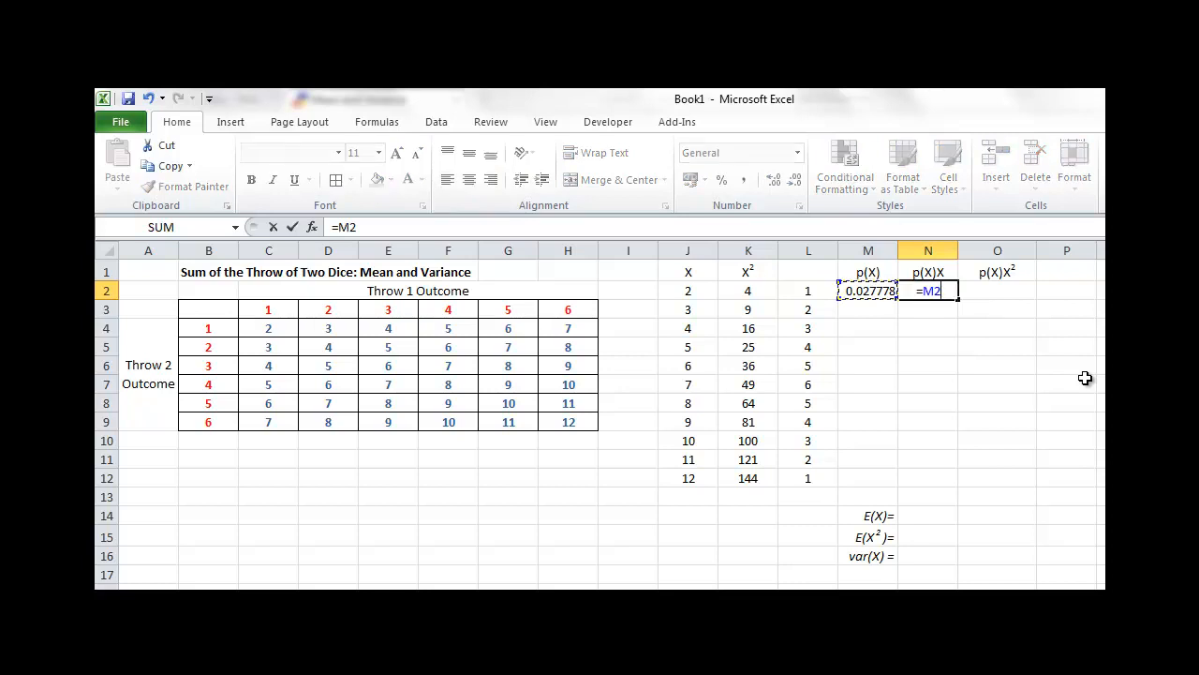
type("*")
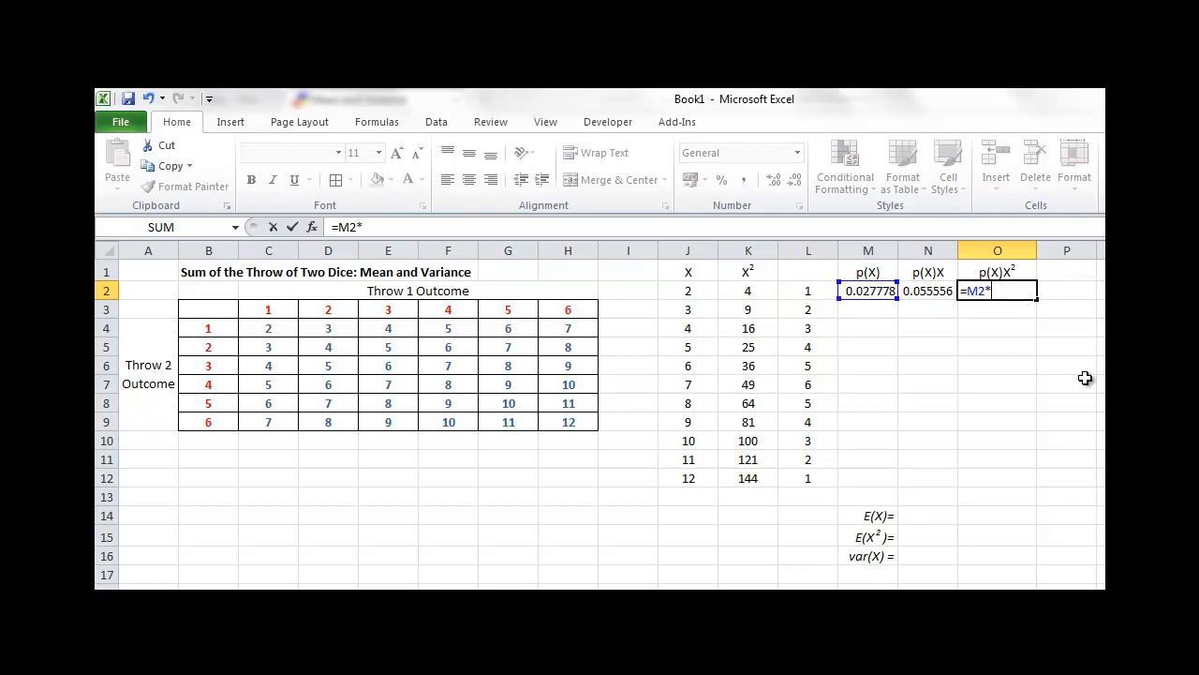
left_click(748, 291)
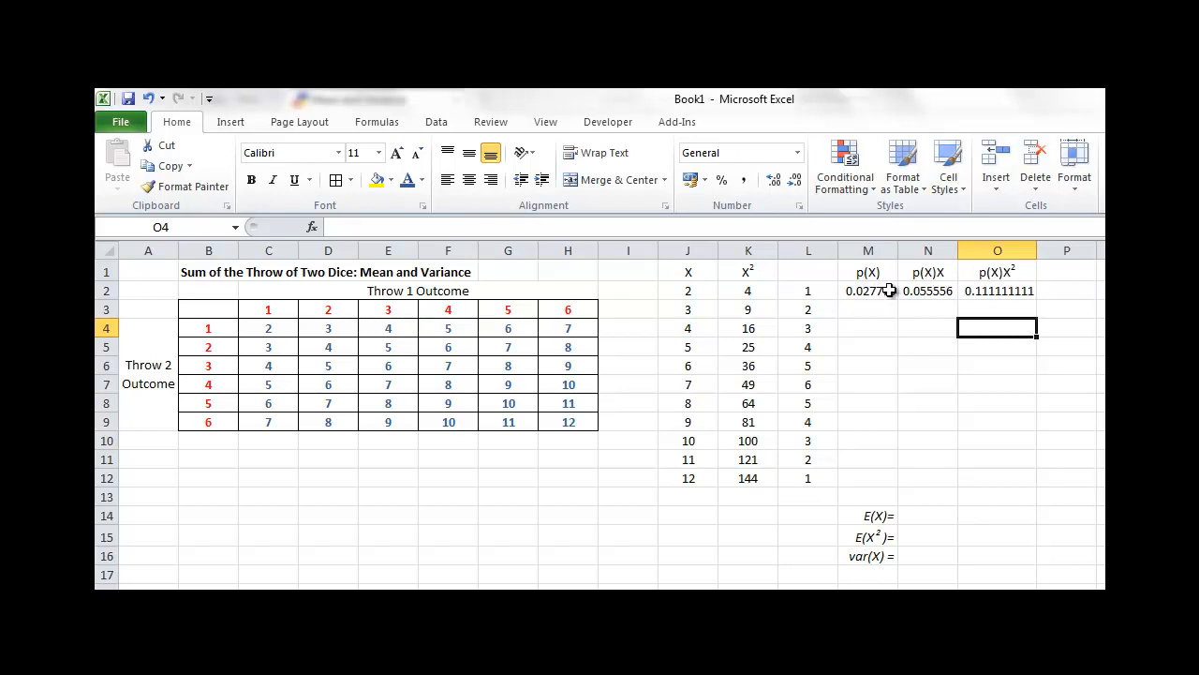
left_click(868, 290)
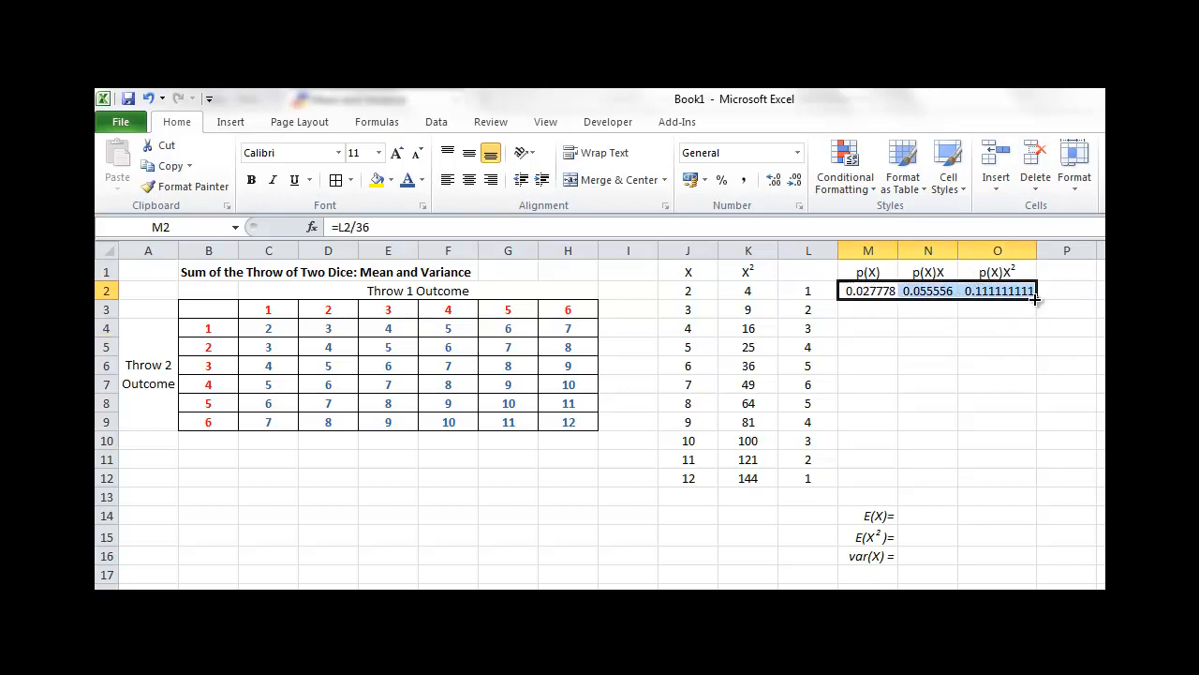
Step: Fill M2:O2 down to row 12 so p(X), p(X)X and p(X)X² cover every sum
left_click_drag(1034, 298, 1027, 483)
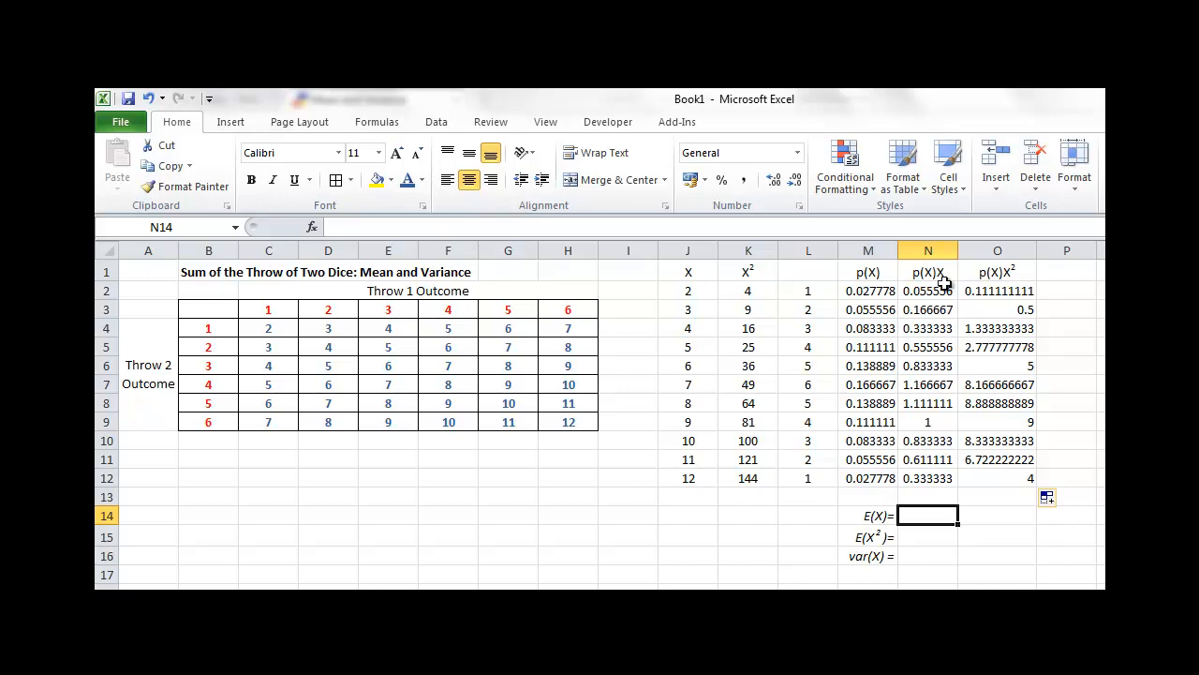
mouse_move(928, 281)
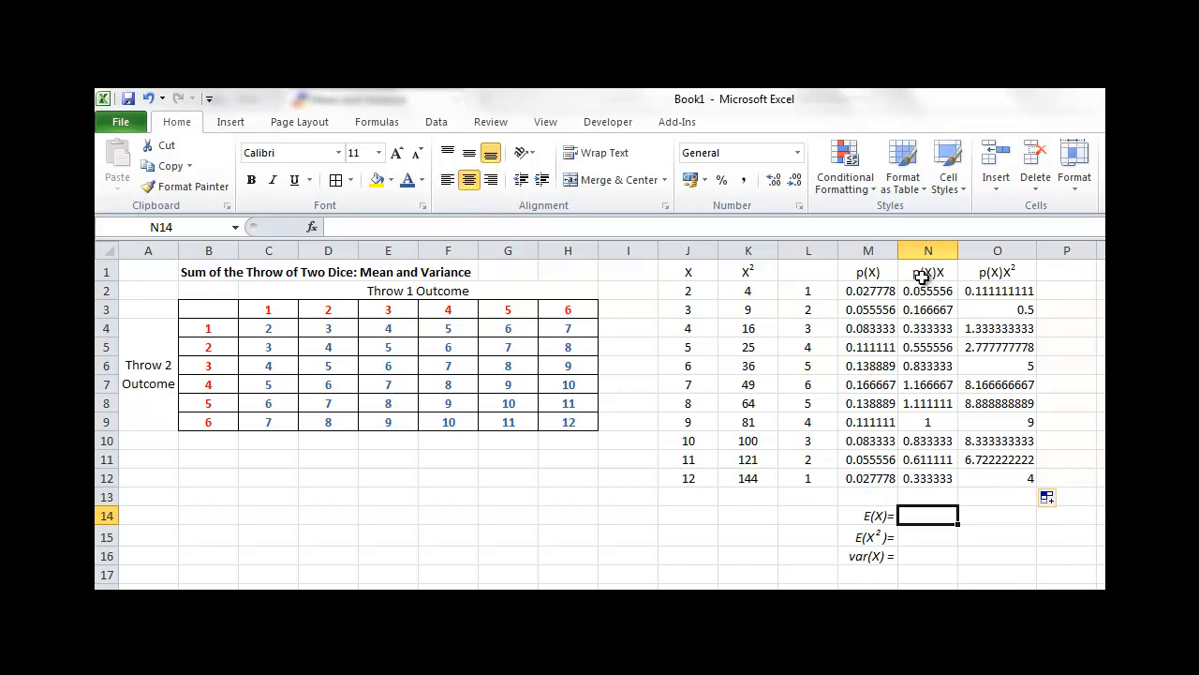
mouse_move(959, 469)
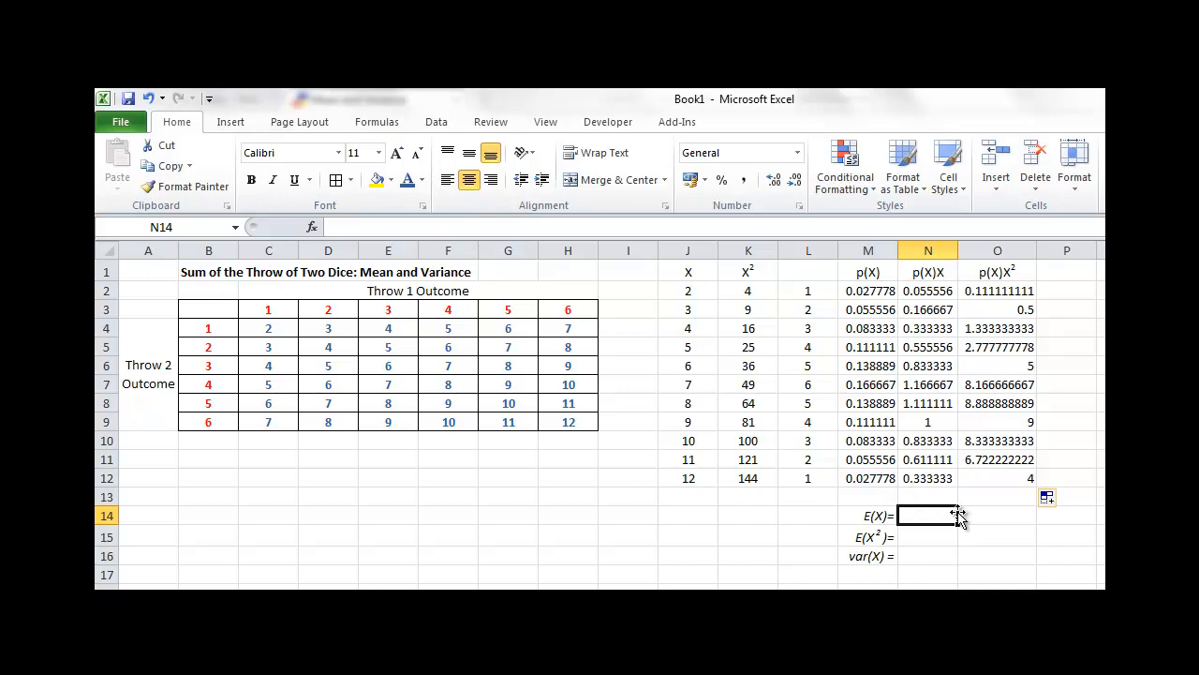
Step: Sum N2:N12 in N14 so E(X) shows 7
type("=sum(")
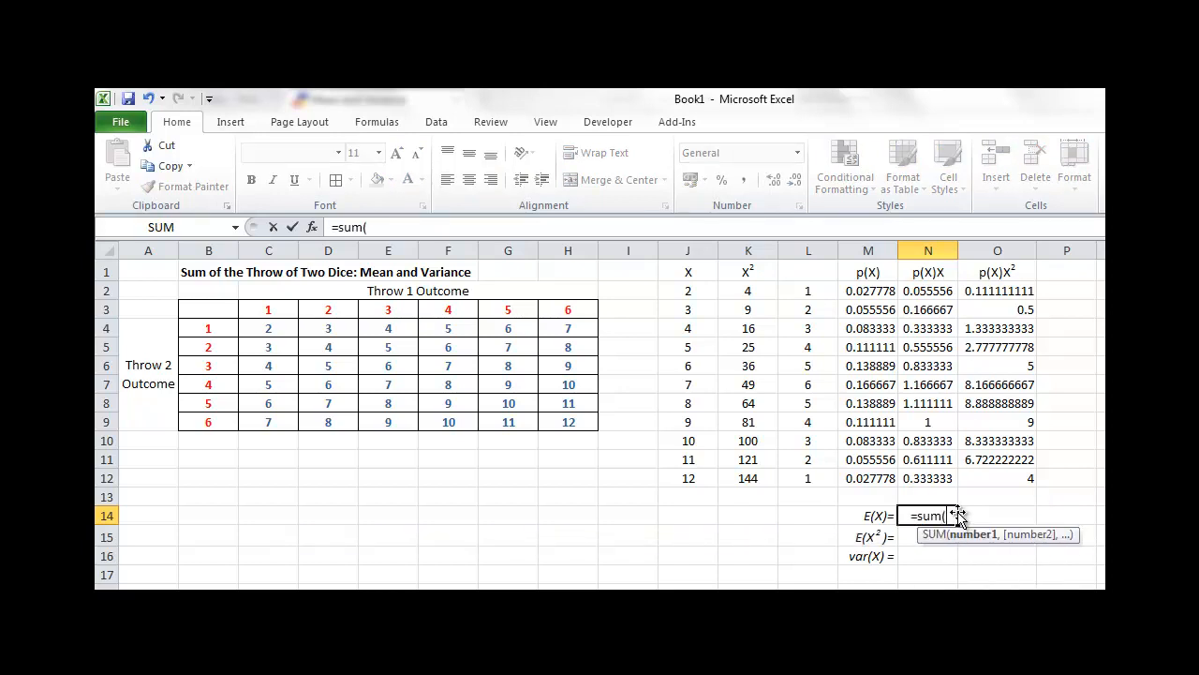
left_click_drag(927, 290, 928, 478)
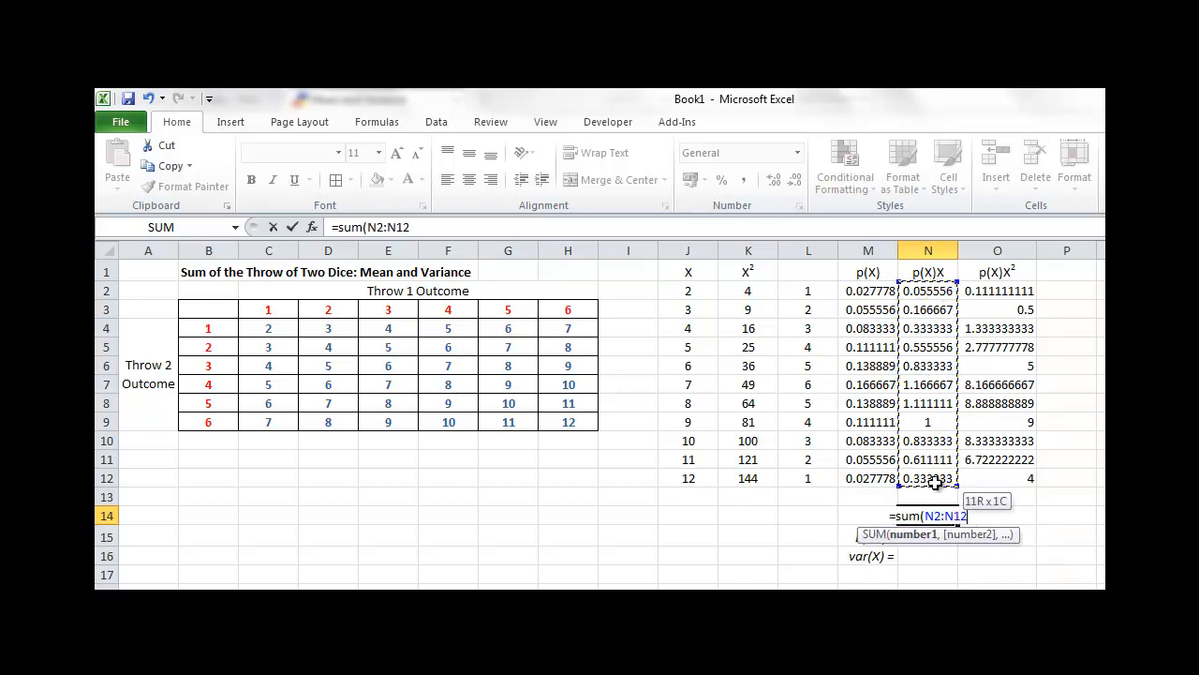
key("Enter")
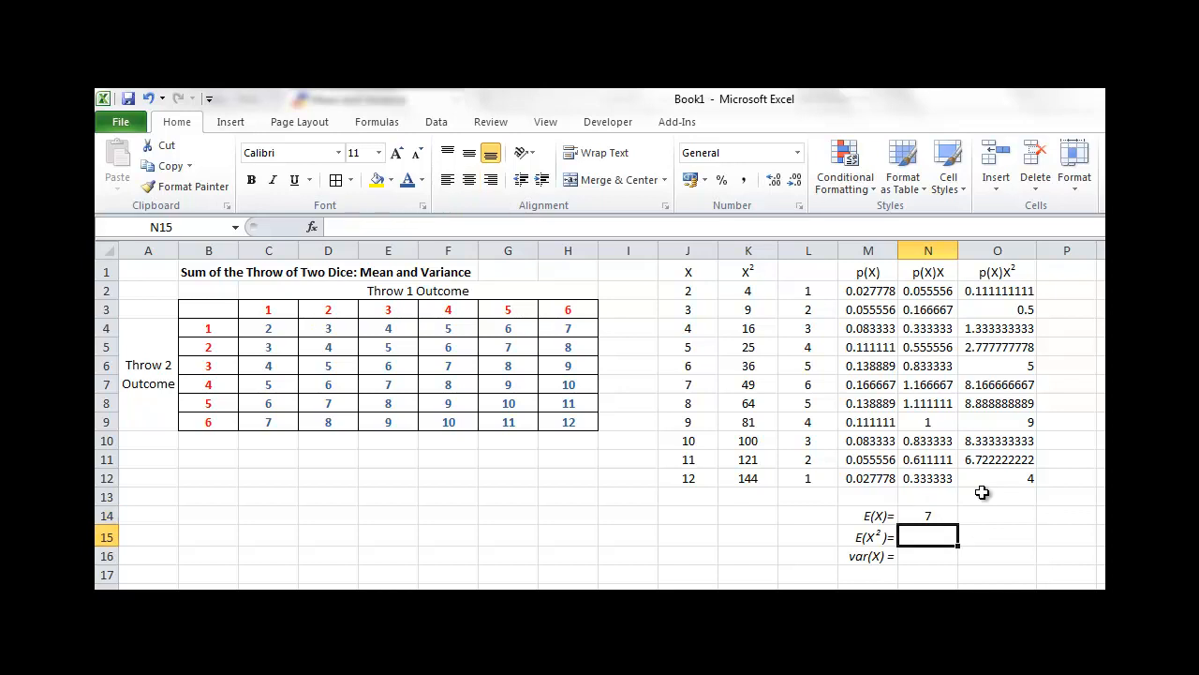
Step: Sum O2:O12 in O15 so E(X²) shows 54.83
left_click(997, 536)
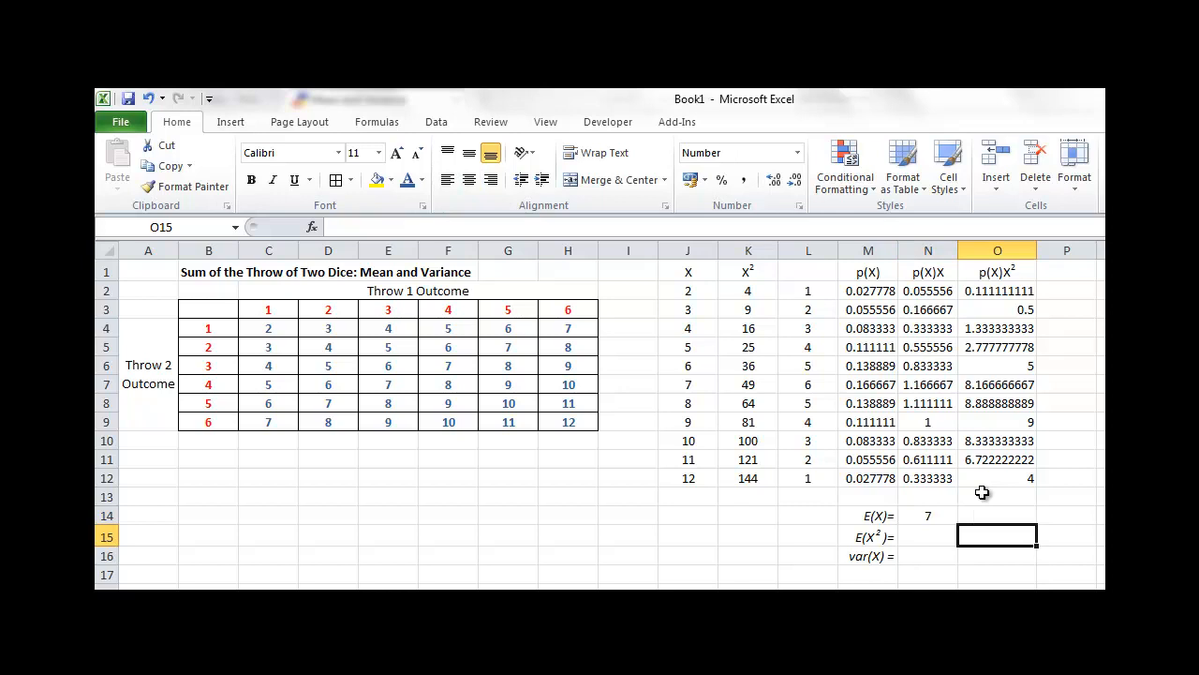
type("=")
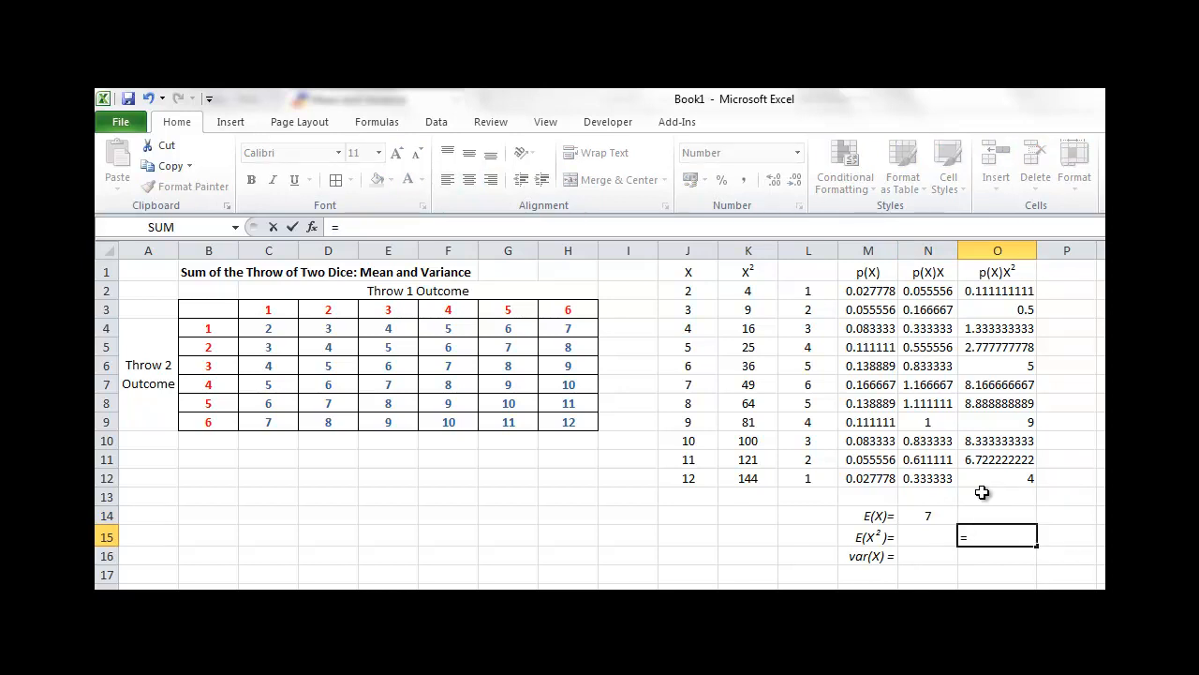
type("sum(")
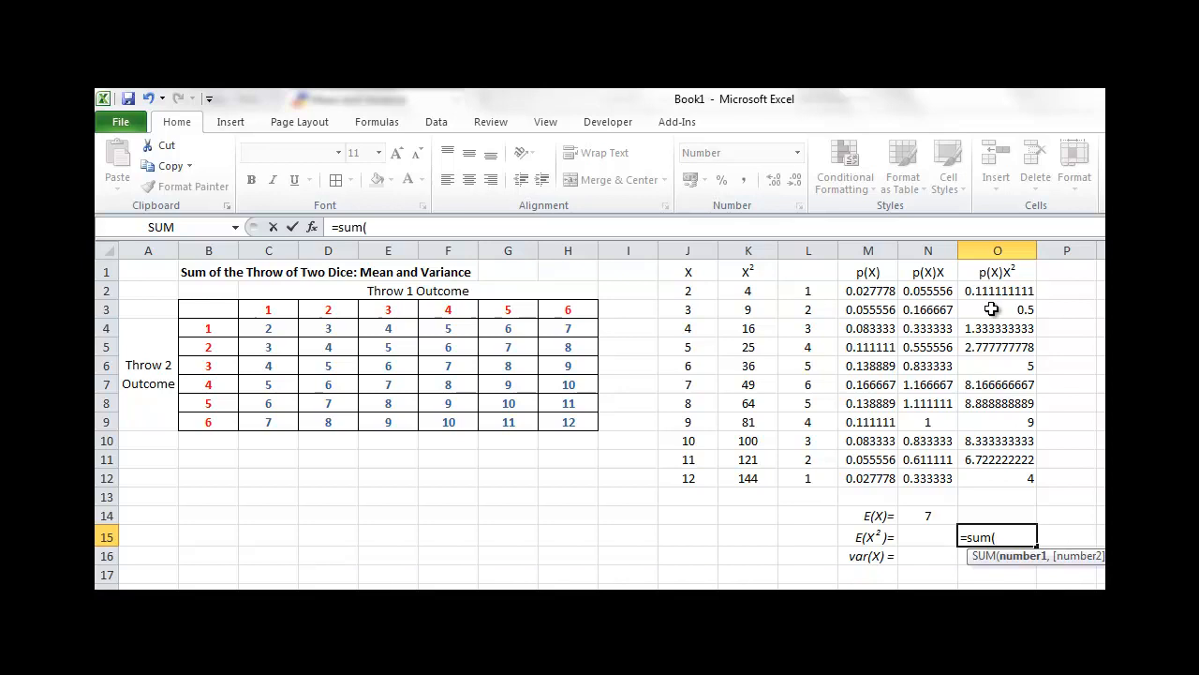
left_click_drag(997, 291, 997, 478)
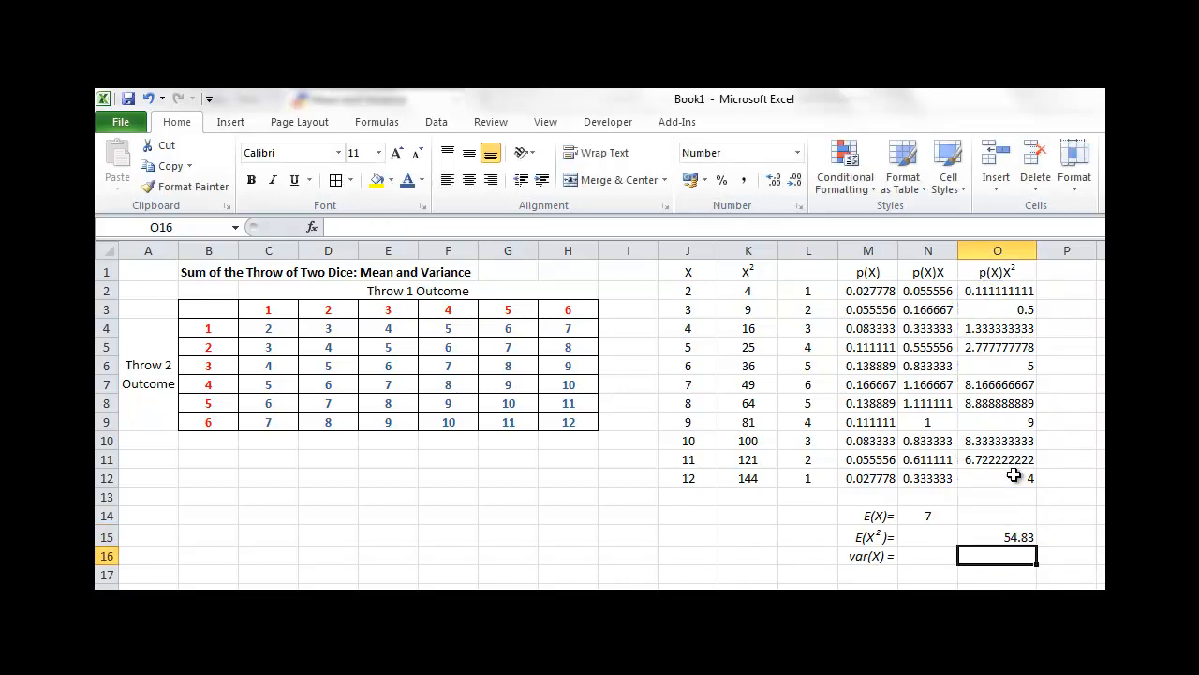
left_click(997, 536)
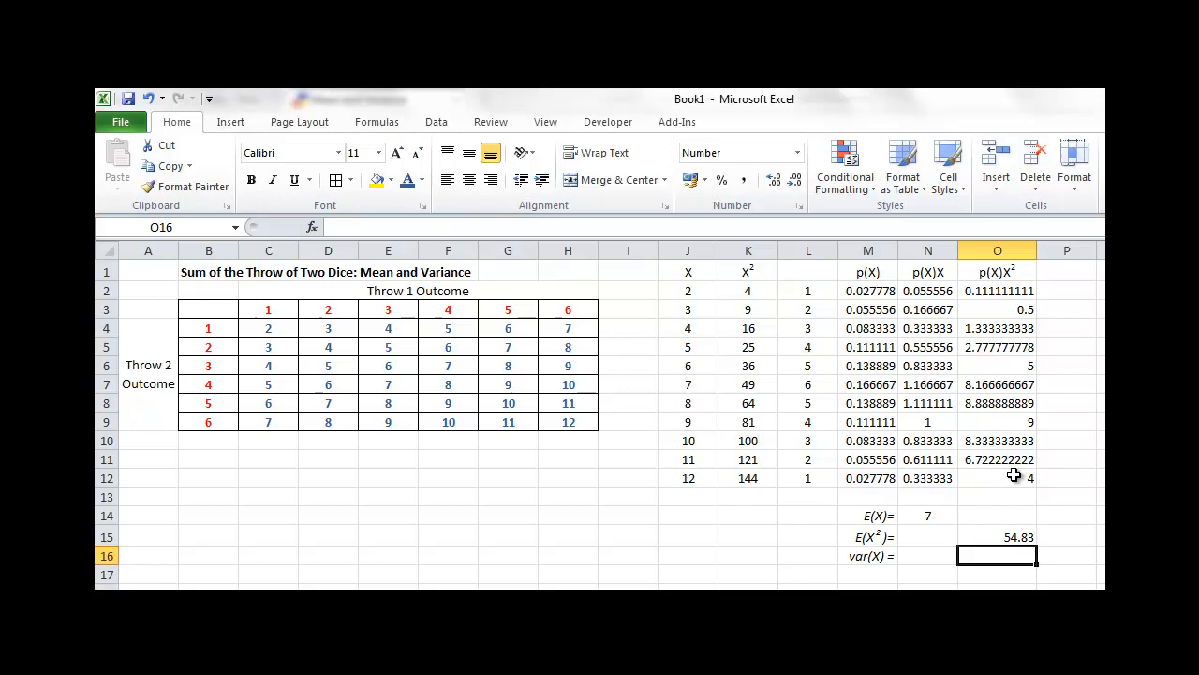
Step: Enter =O15-N14^2 in O16 so var(X) shows 5.833
type("=O15-")
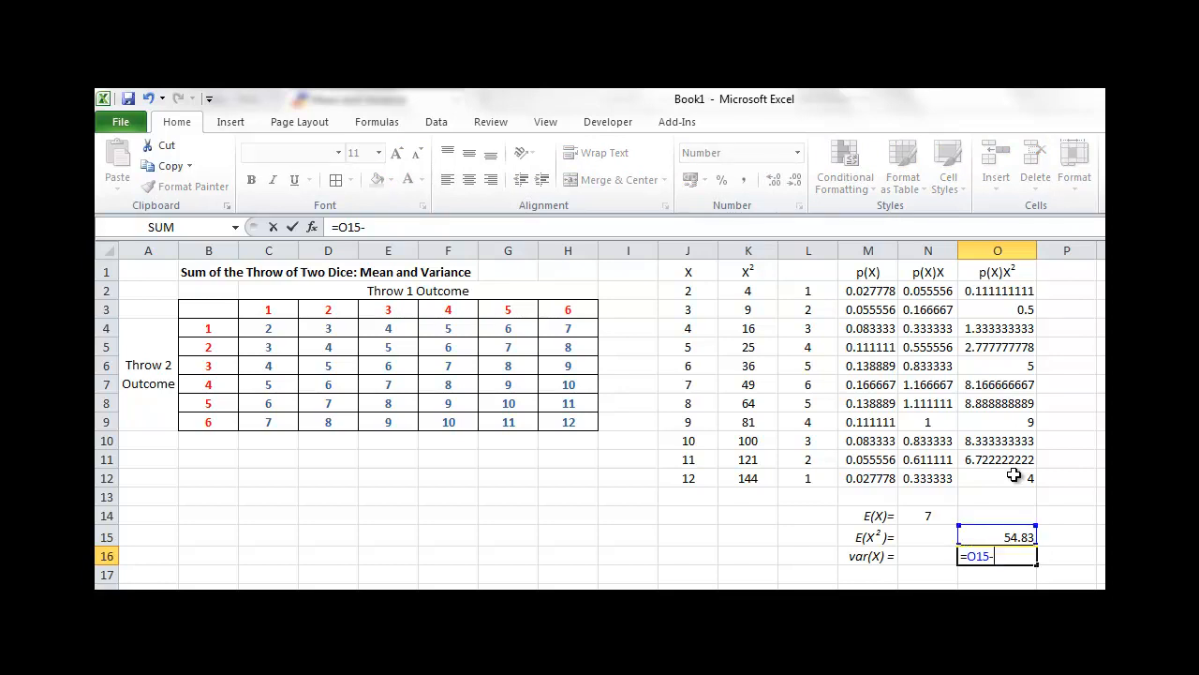
left_click(928, 515)
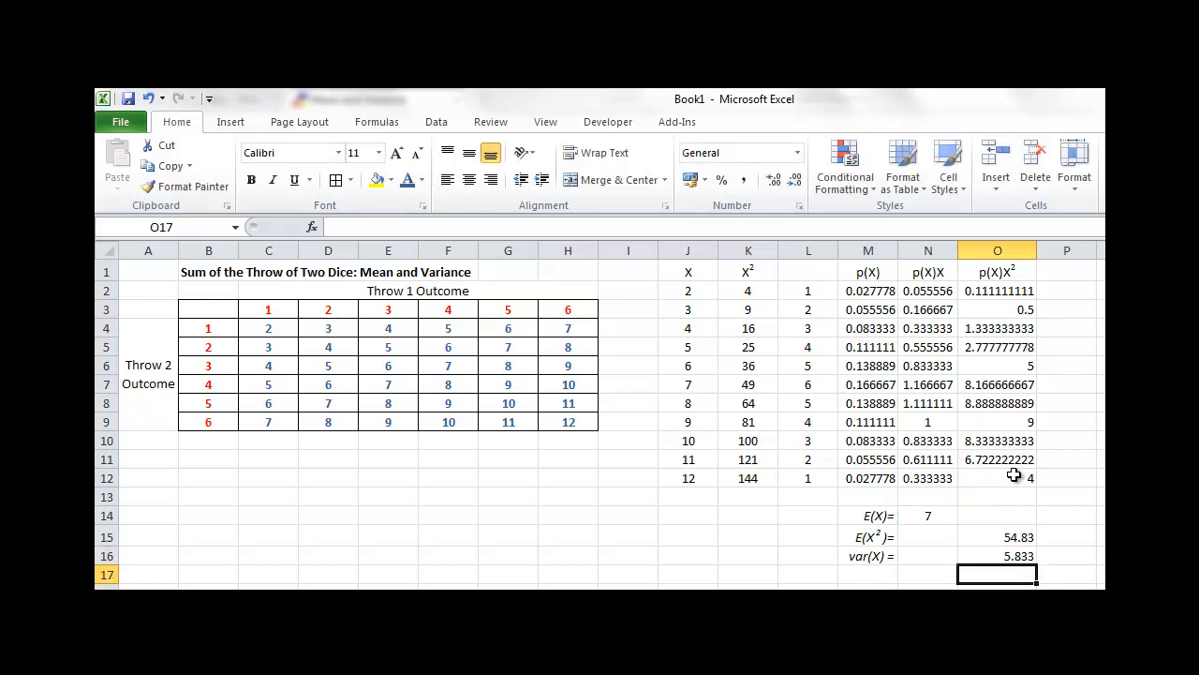
left_click(997, 555)
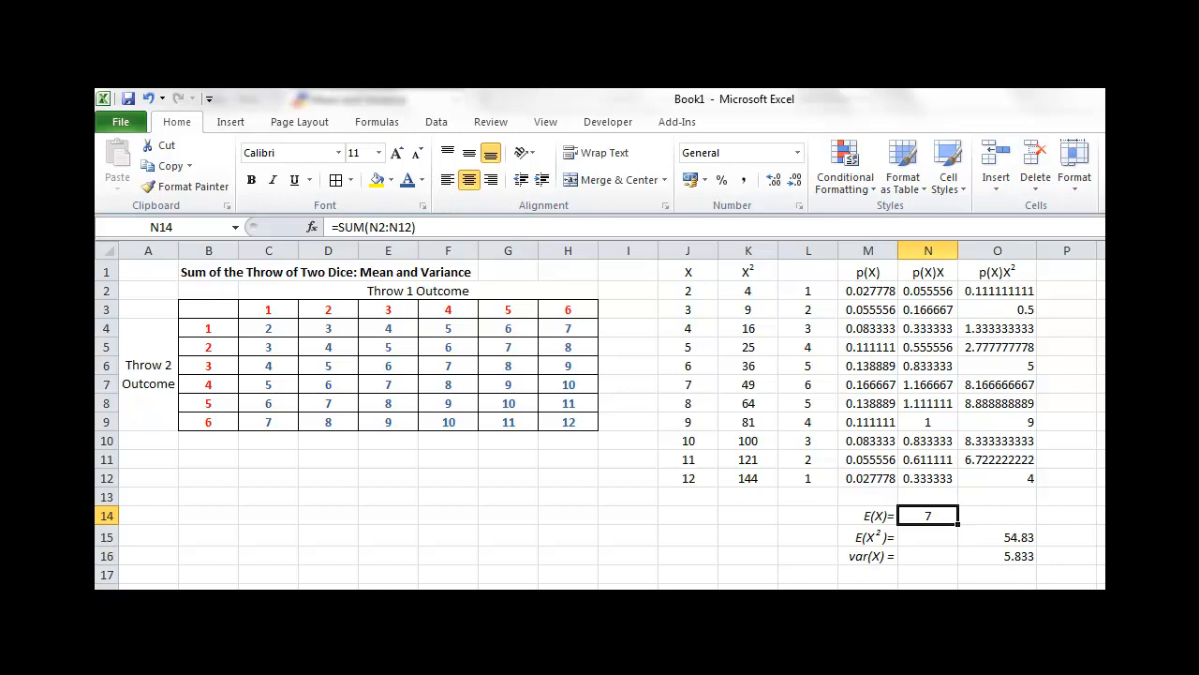
mouse_move(386, 476)
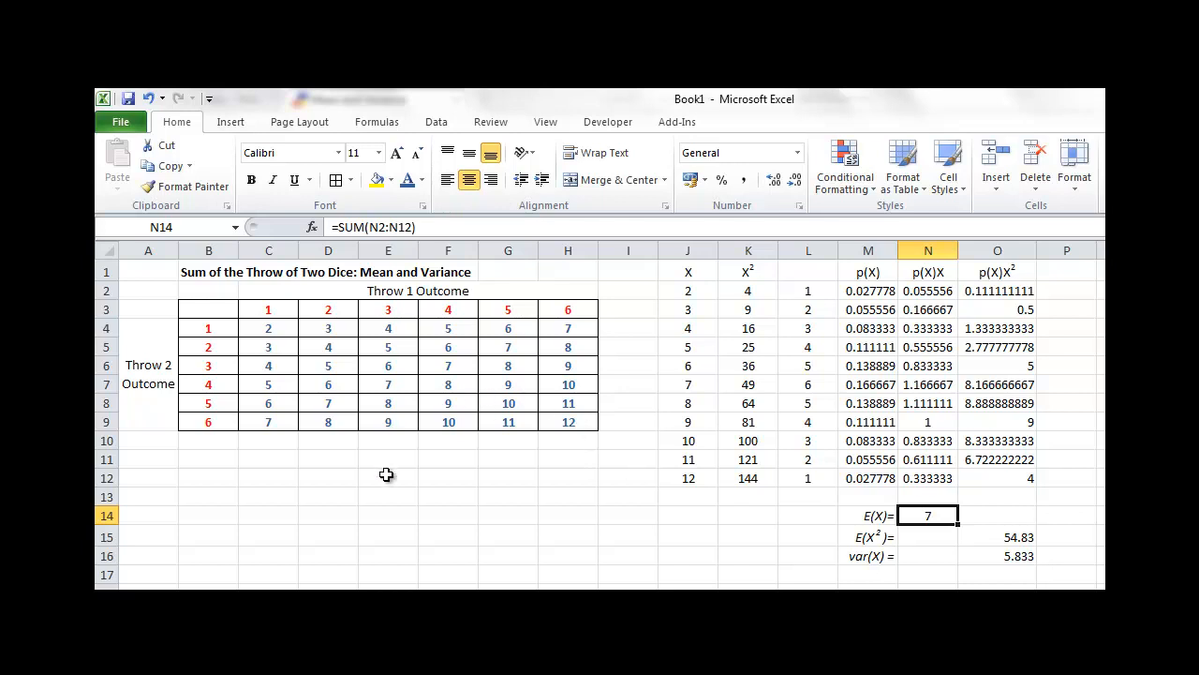
mouse_move(840, 532)
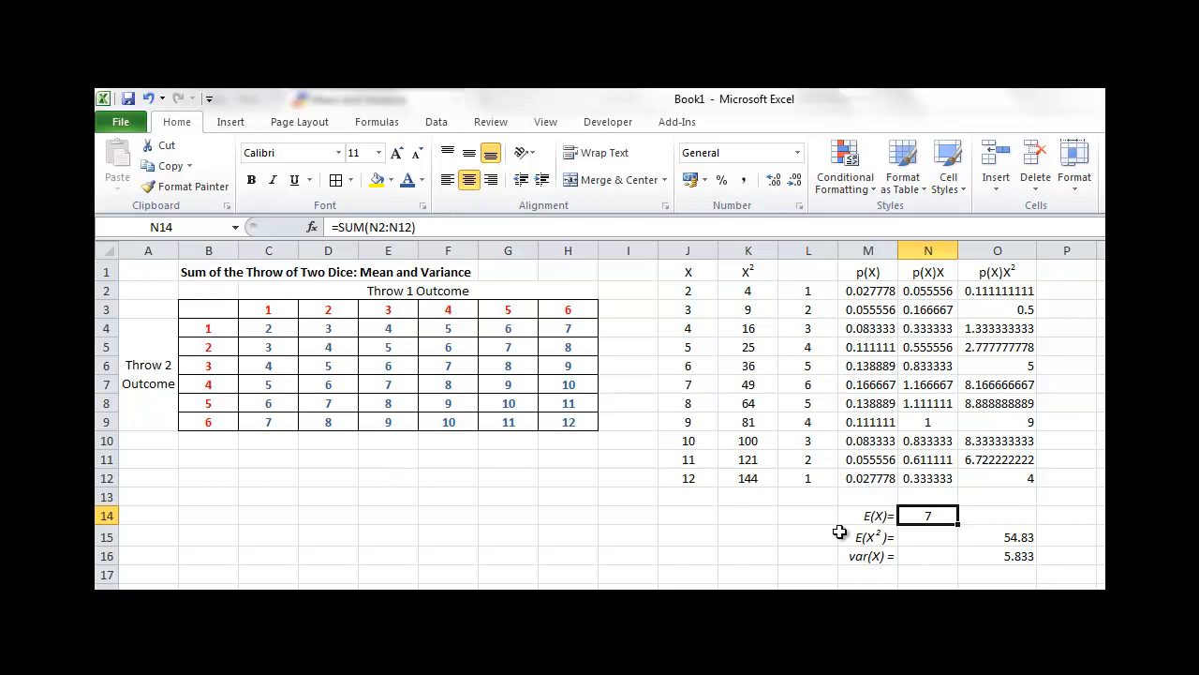